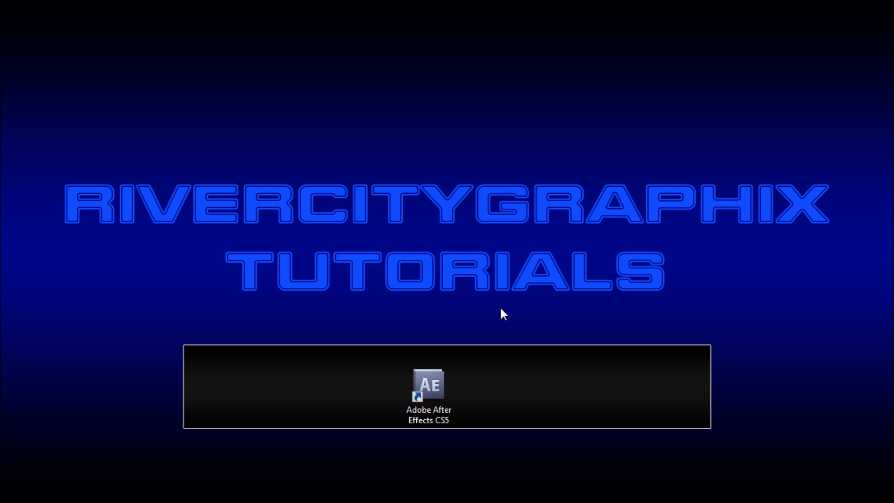
{"action": "mouse_move", "coordinate": [475, 364]}
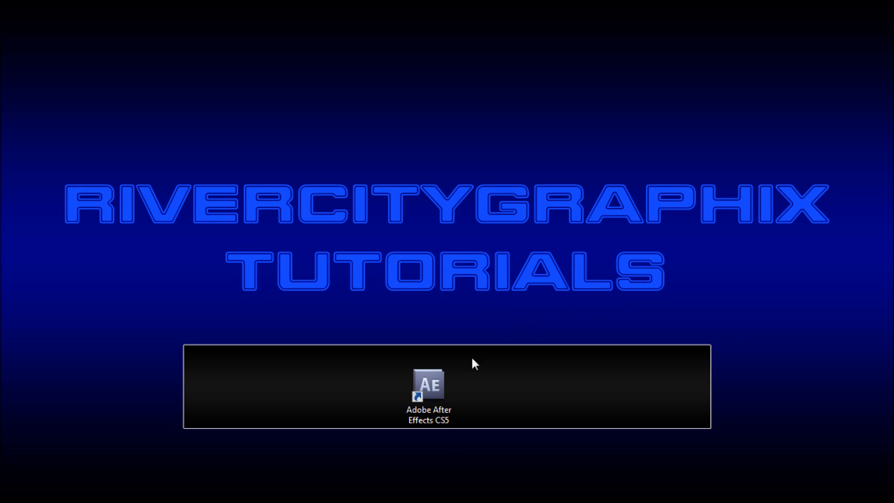
Launch Adobe After Effects CS5 from the desktop shortcut
{"action": "double_click", "coordinate": [429, 383]}
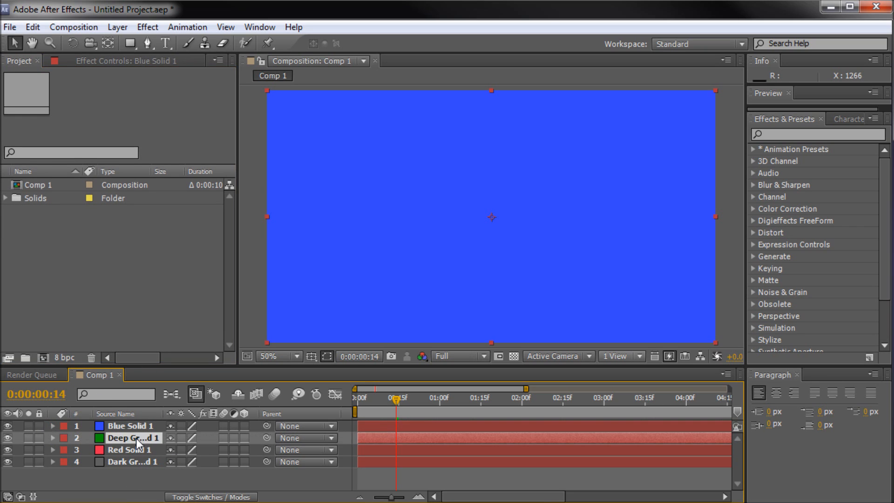
{"action": "left_click", "coordinate": [133, 462]}
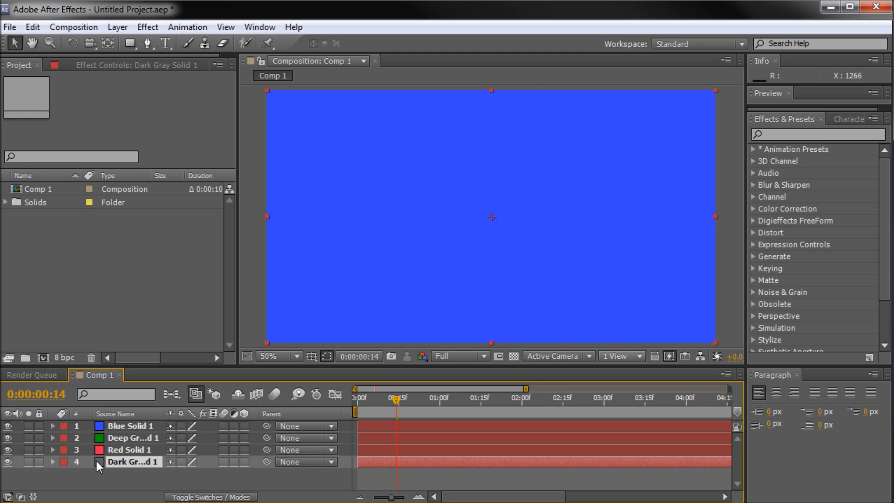
{"action": "left_click", "coordinate": [131, 425]}
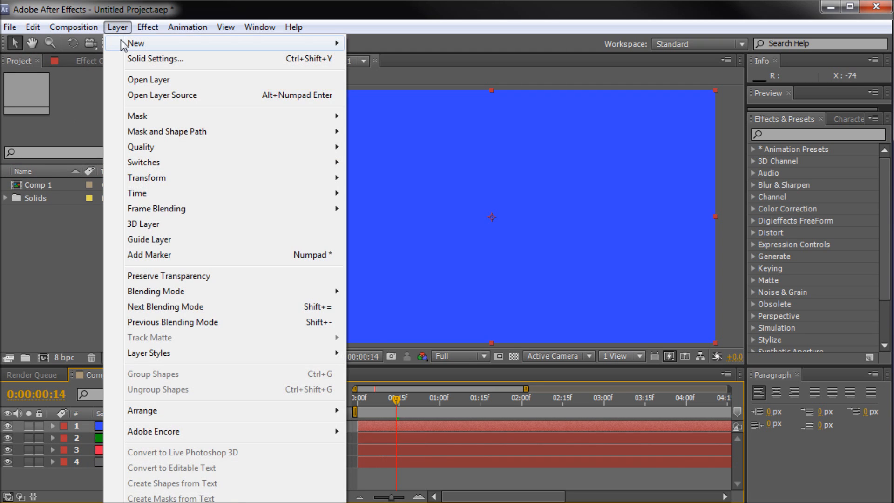
{"action": "left_click", "coordinate": [279, 201]}
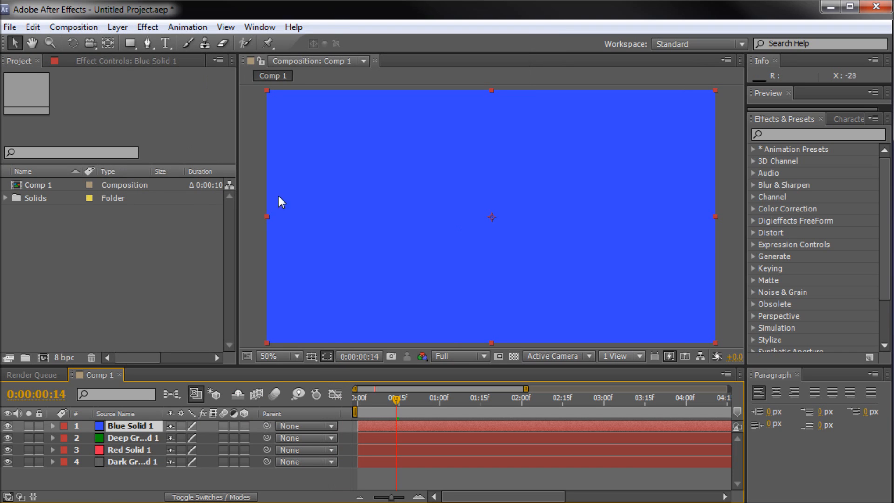
{"action": "mouse_move", "coordinate": [335, 451]}
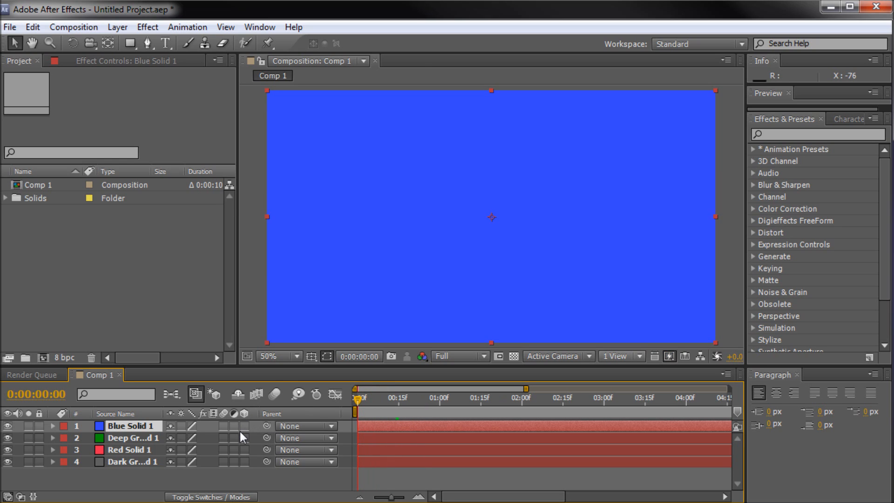
{"action": "mouse_move", "coordinate": [241, 481]}
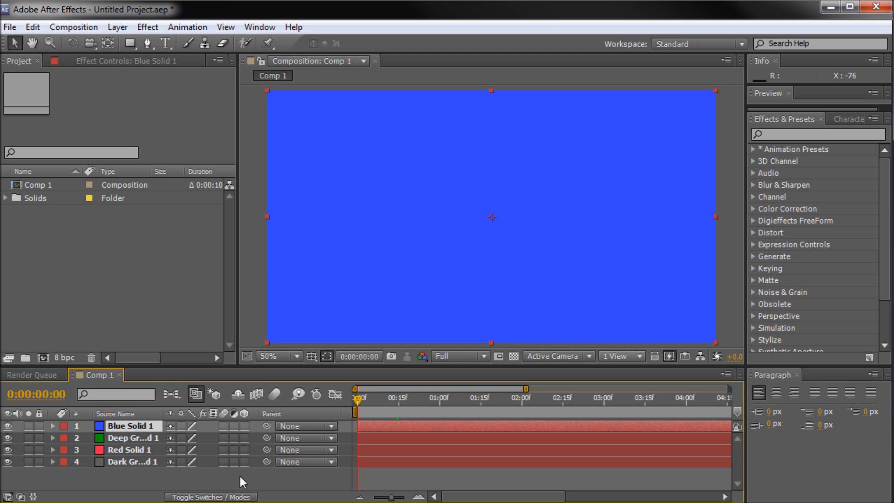
{"action": "mouse_move", "coordinate": [121, 435]}
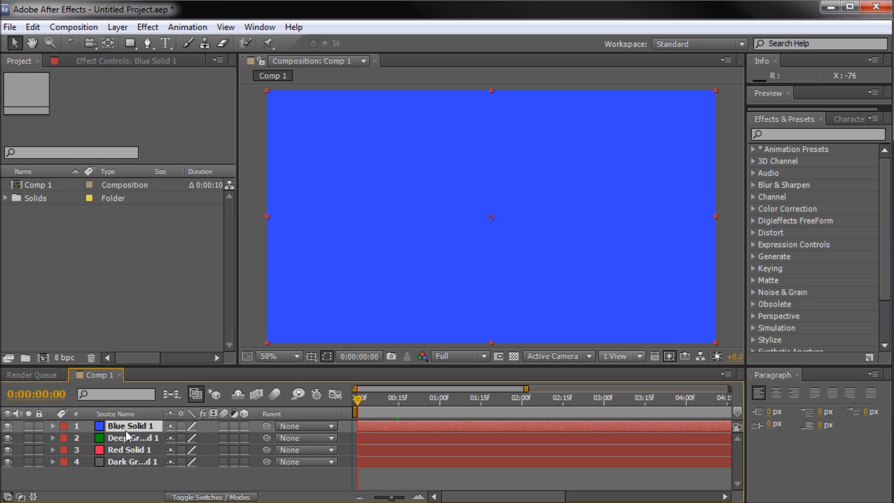
{"action": "mouse_move", "coordinate": [244, 427]}
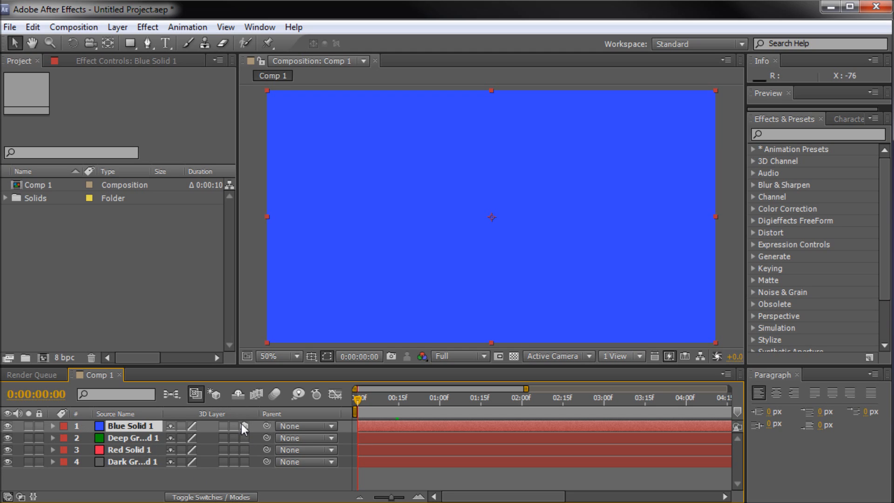
Enable the 3D Layer switch on the four solid layers
{"action": "left_click", "coordinate": [244, 425]}
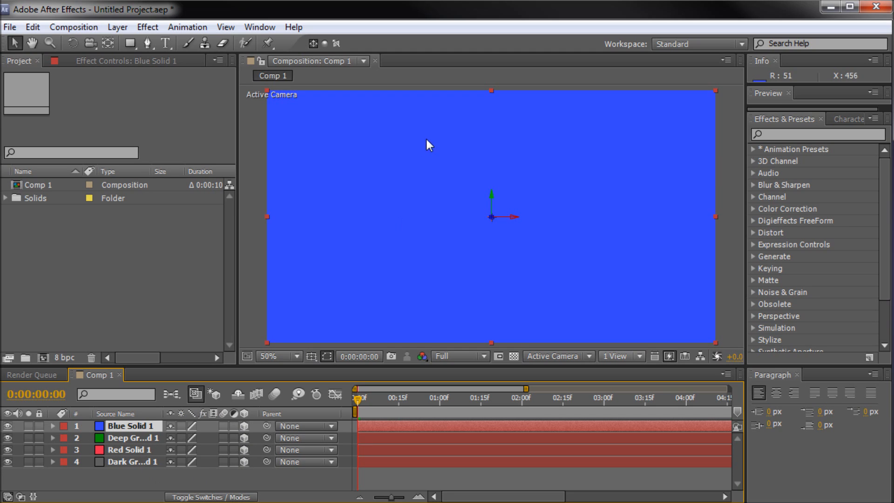
{"action": "mouse_move", "coordinate": [174, 497]}
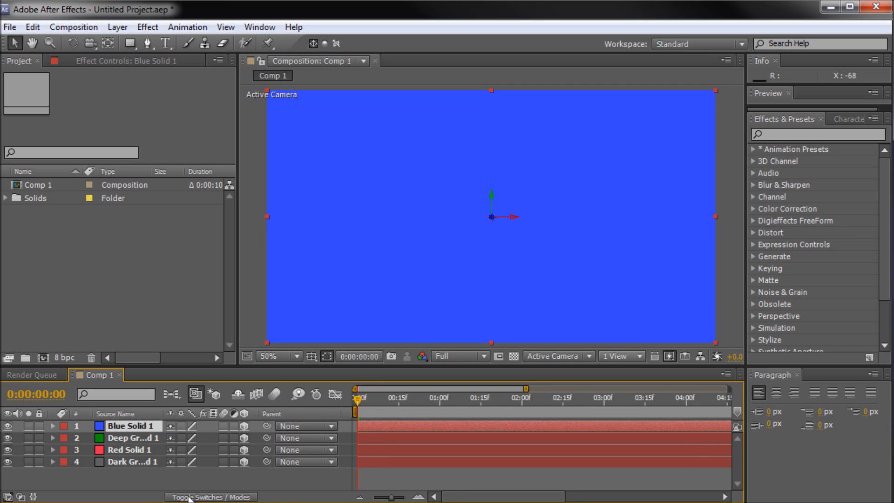
{"action": "mouse_move", "coordinate": [393, 273]}
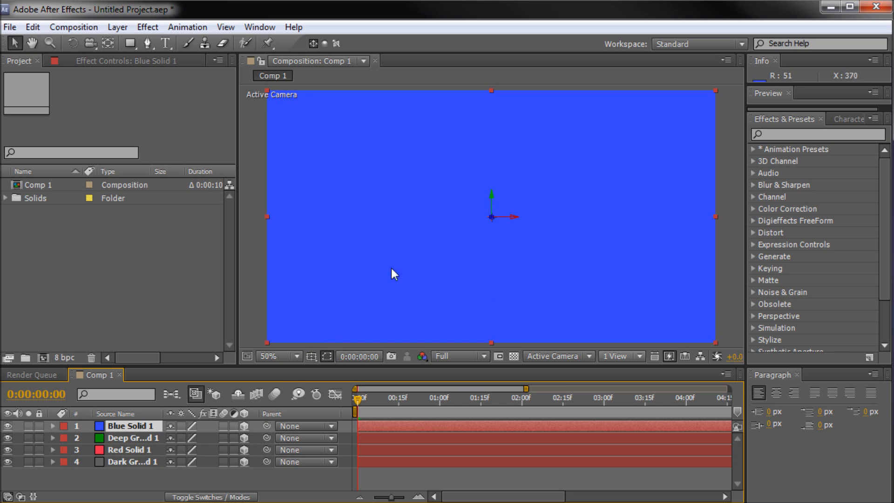
{"action": "mouse_move", "coordinate": [311, 355]}
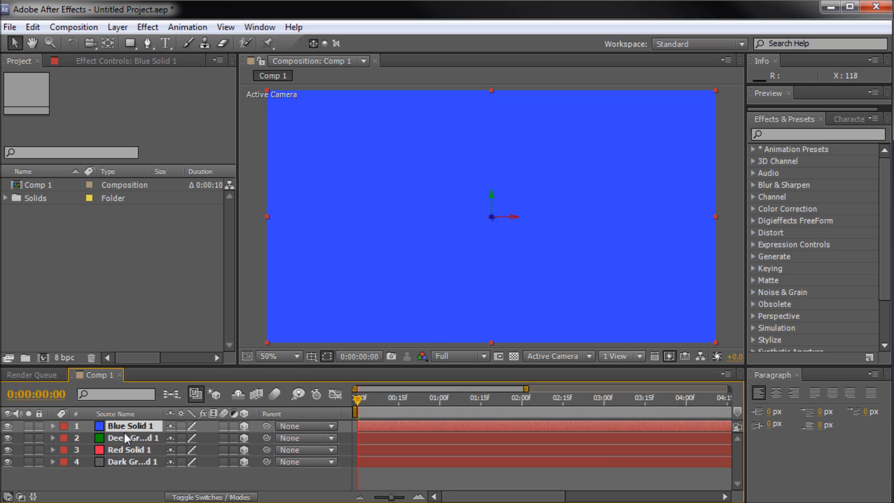
{"action": "mouse_move", "coordinate": [125, 463]}
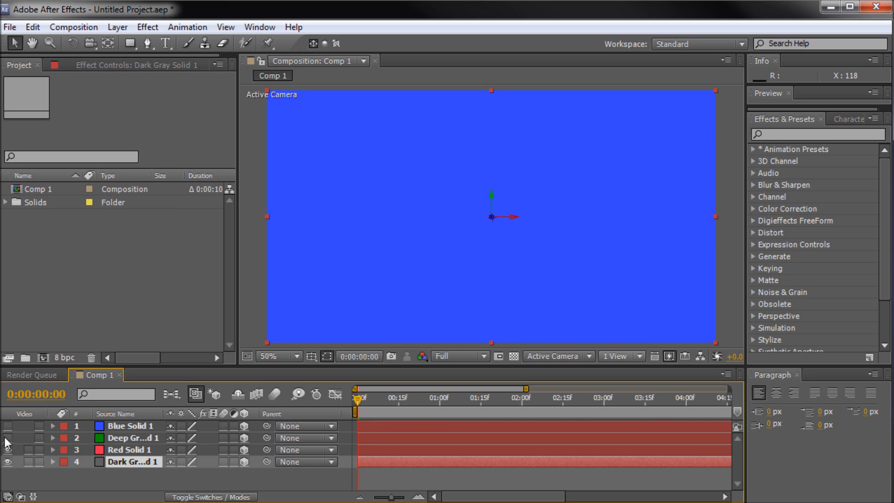
Hide the other solids and select Dark Gray Solid 1 to turn it into the floor
{"action": "left_click", "coordinate": [6, 425]}
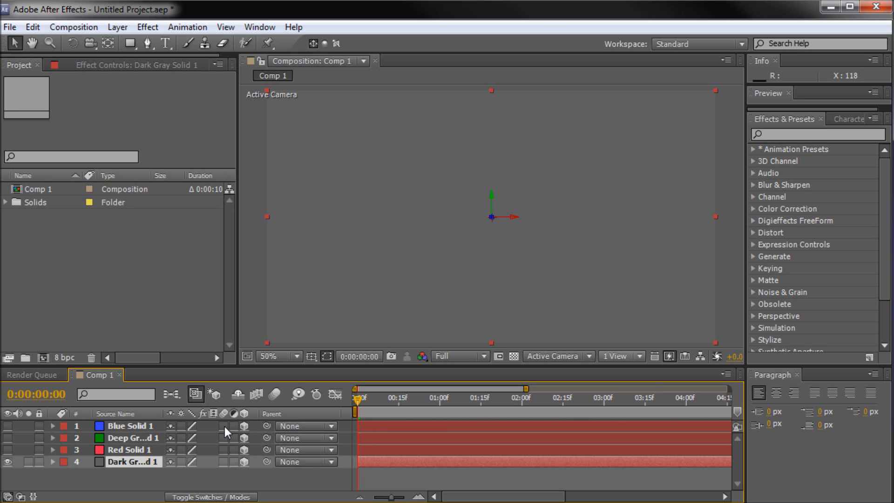
{"action": "left_click", "coordinate": [52, 462]}
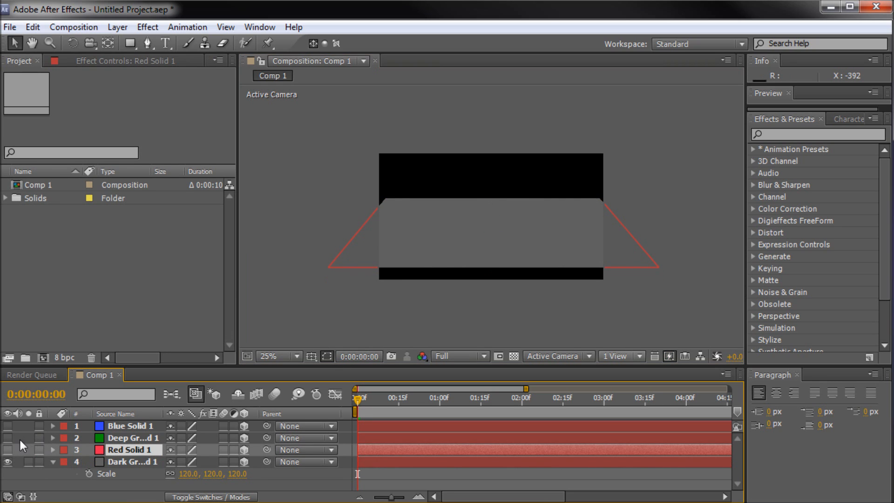
Make the red solid visible again above the gray floor
{"action": "left_click", "coordinate": [130, 426]}
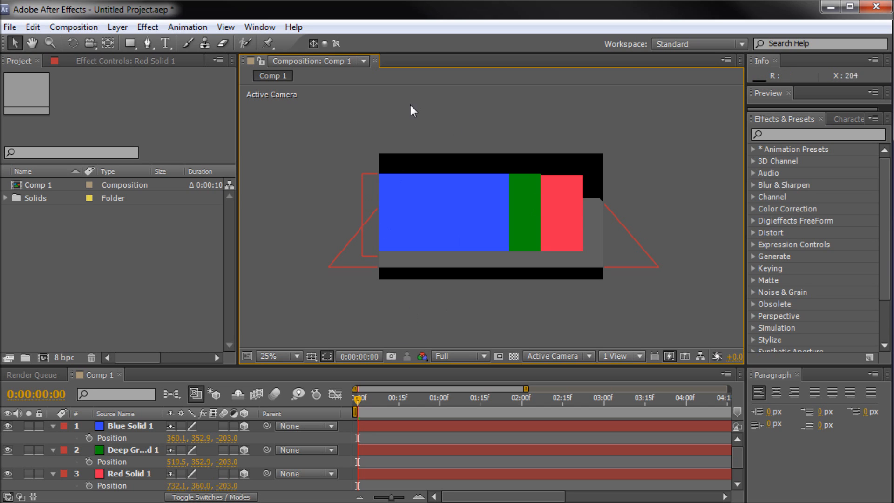
{"action": "mouse_move", "coordinate": [555, 363]}
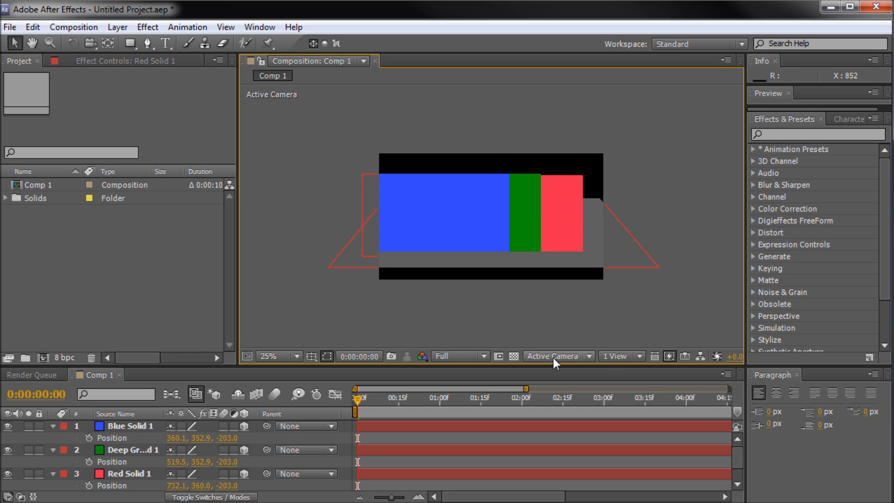
{"action": "mouse_move", "coordinate": [295, 107]}
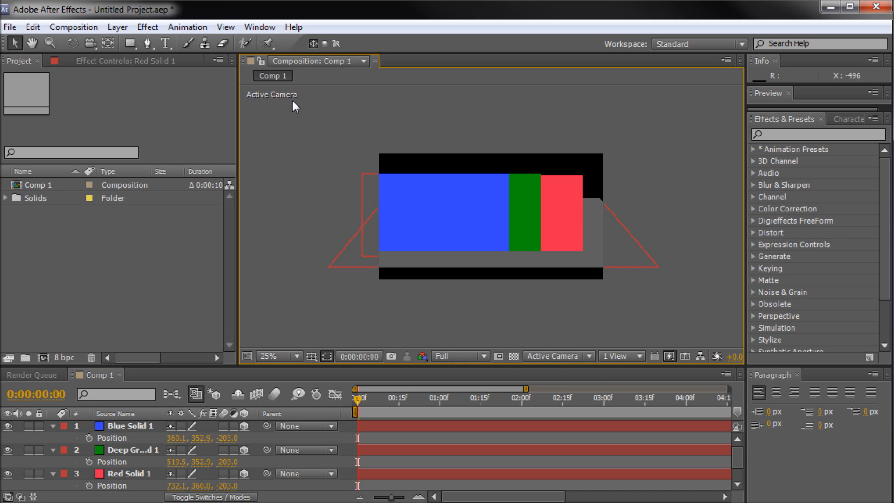
Switch the viewer's 3D view to Front, then reopen the view list for Left
{"action": "left_click", "coordinate": [553, 355]}
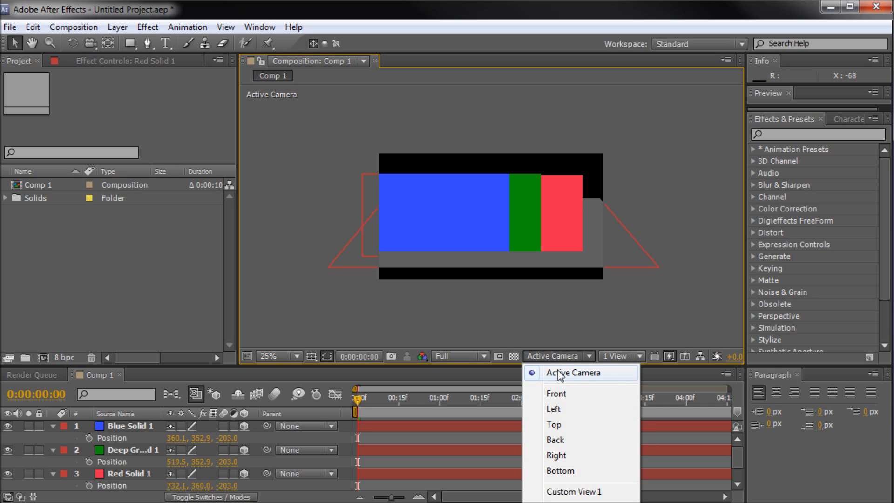
{"action": "mouse_move", "coordinate": [545, 393]}
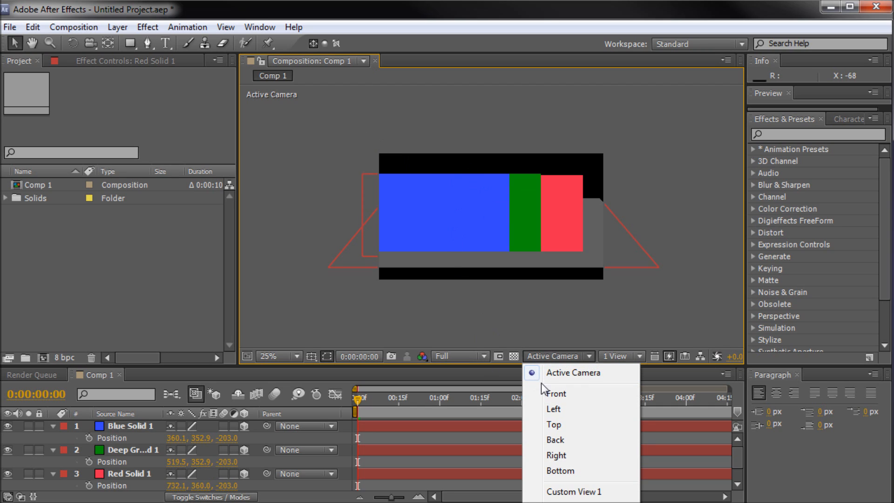
{"action": "mouse_move", "coordinate": [564, 378]}
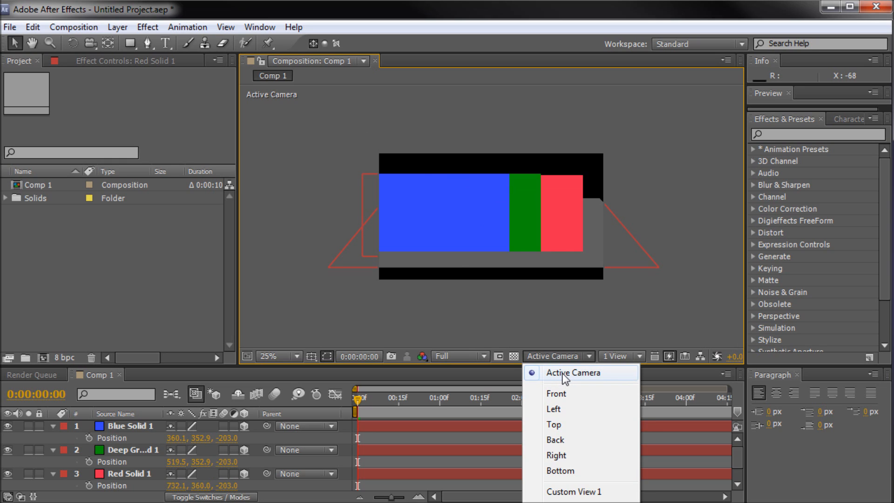
{"action": "left_click", "coordinate": [555, 393]}
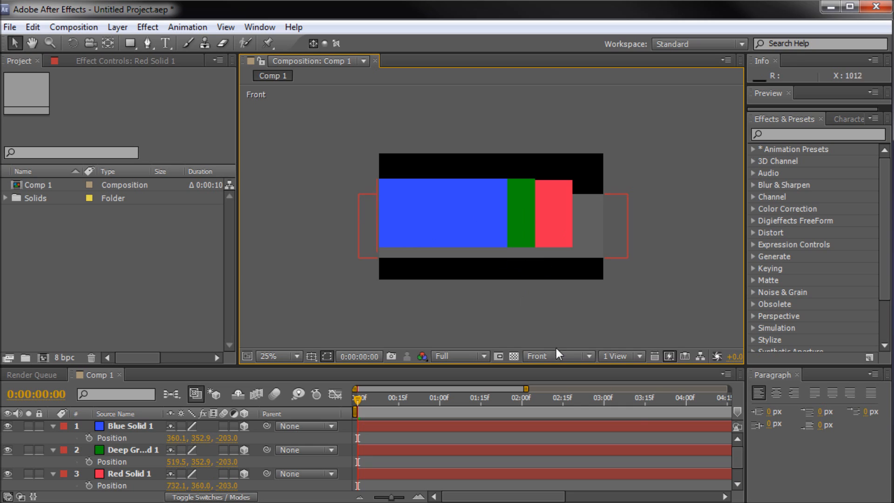
{"action": "left_click", "coordinate": [555, 356]}
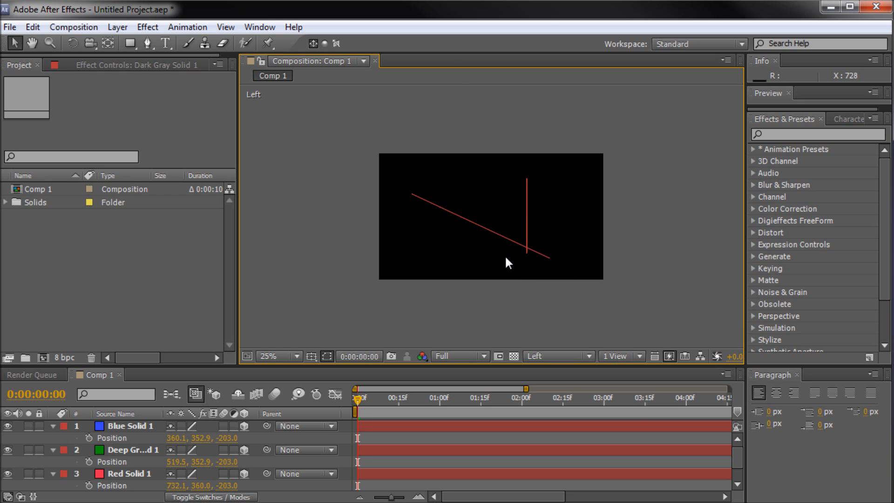
Switch to Top view and push the blue solid to depth -75
{"action": "left_click", "coordinate": [557, 356]}
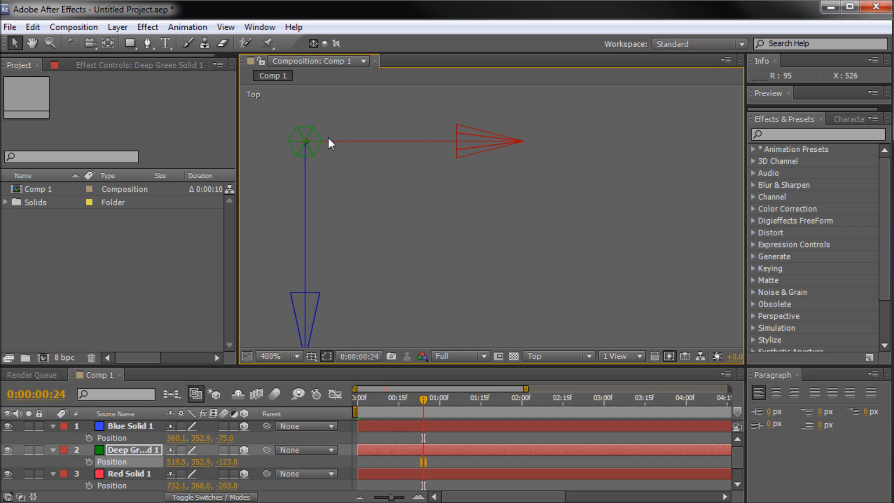
{"action": "left_click", "coordinate": [296, 356]}
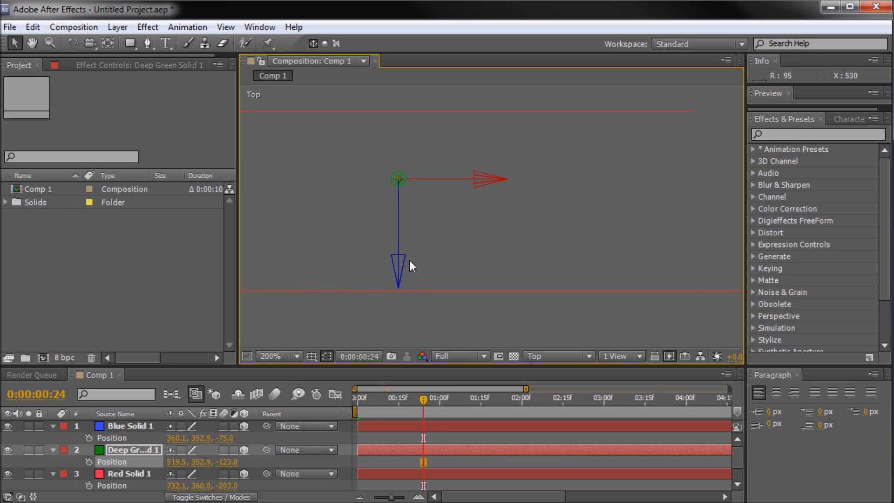
{"action": "mouse_move", "coordinate": [487, 189]}
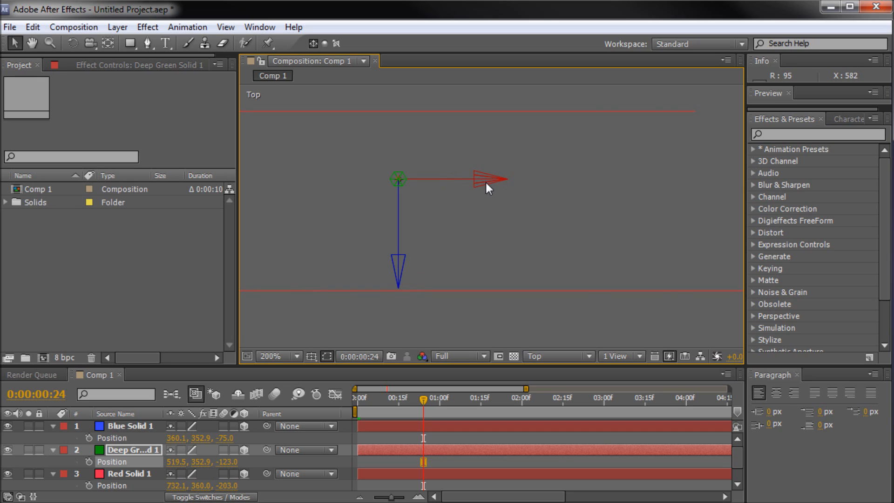
{"action": "left_click", "coordinate": [270, 356]}
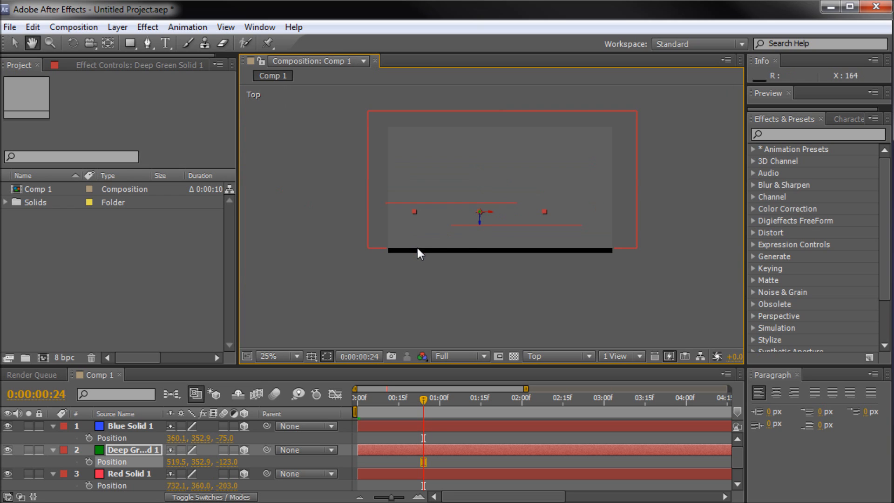
{"action": "left_click", "coordinate": [294, 357]}
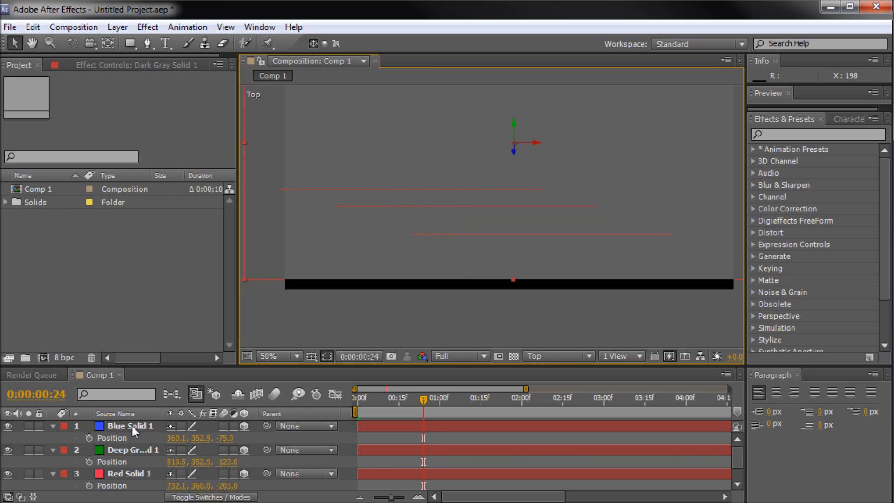
Select the green solid and push it along its depth axis to -123
{"action": "left_click", "coordinate": [134, 450]}
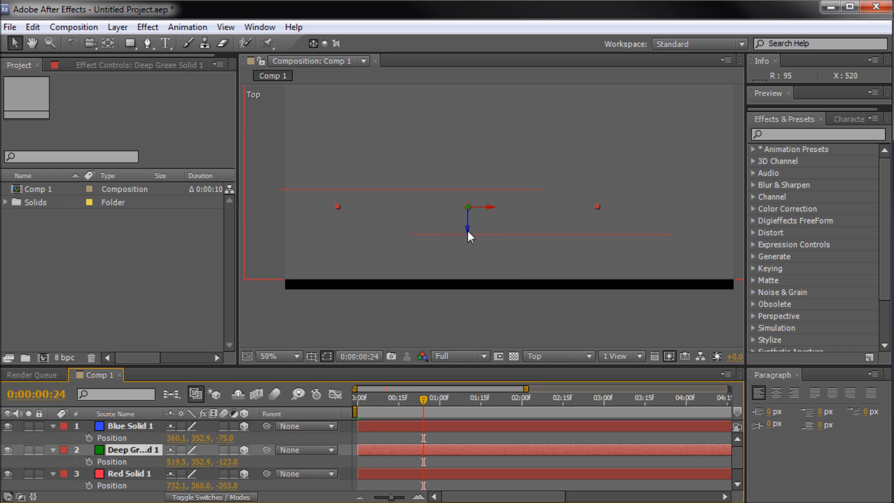
{"action": "left_click", "coordinate": [276, 356]}
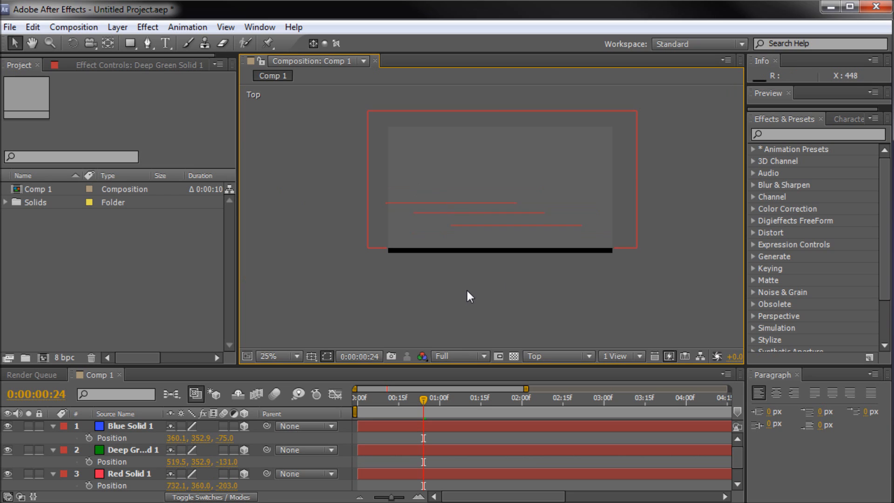
{"action": "left_click", "coordinate": [270, 356]}
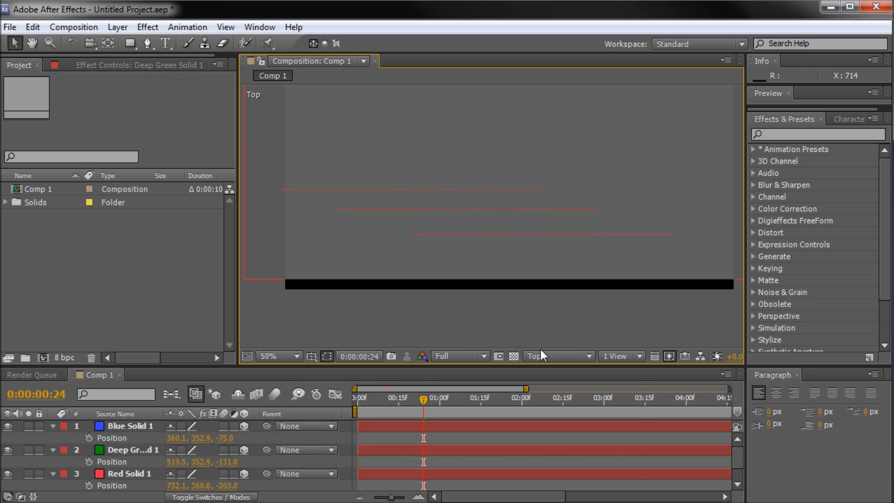
{"action": "left_click", "coordinate": [556, 356]}
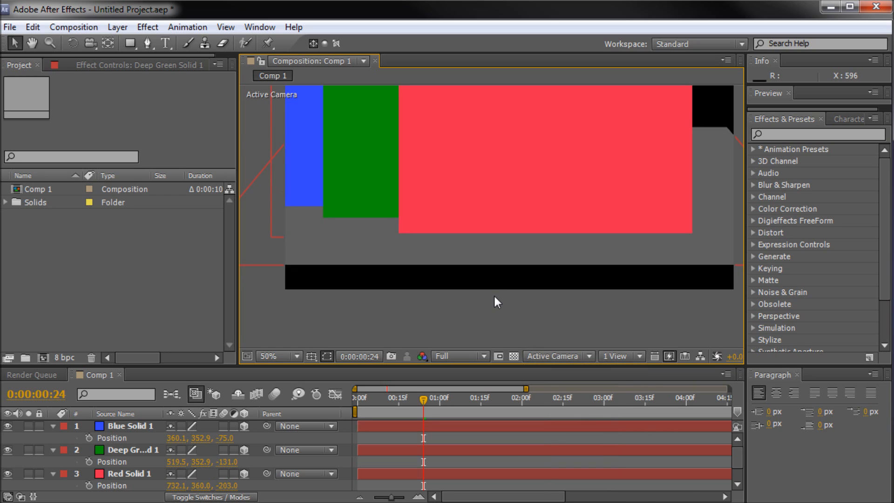
{"action": "left_click", "coordinate": [296, 356]}
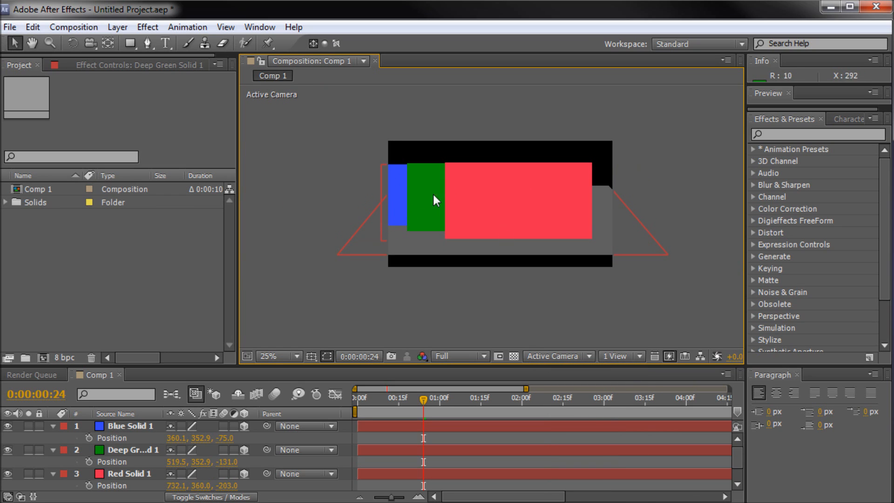
{"action": "mouse_move", "coordinate": [440, 203]}
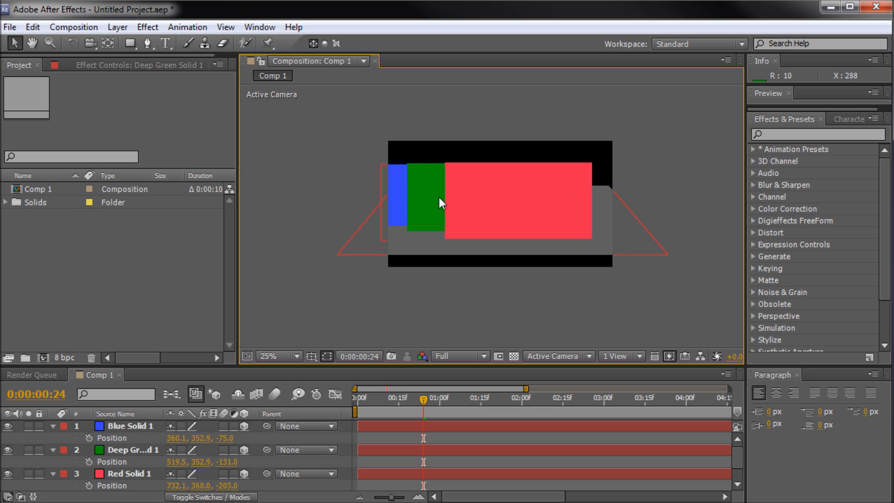
{"action": "mouse_move", "coordinate": [508, 230]}
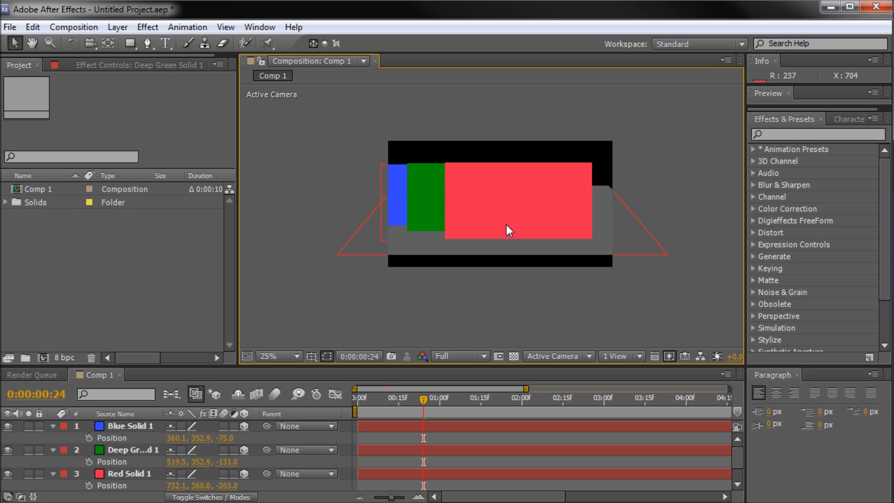
{"action": "mouse_move", "coordinate": [438, 314]}
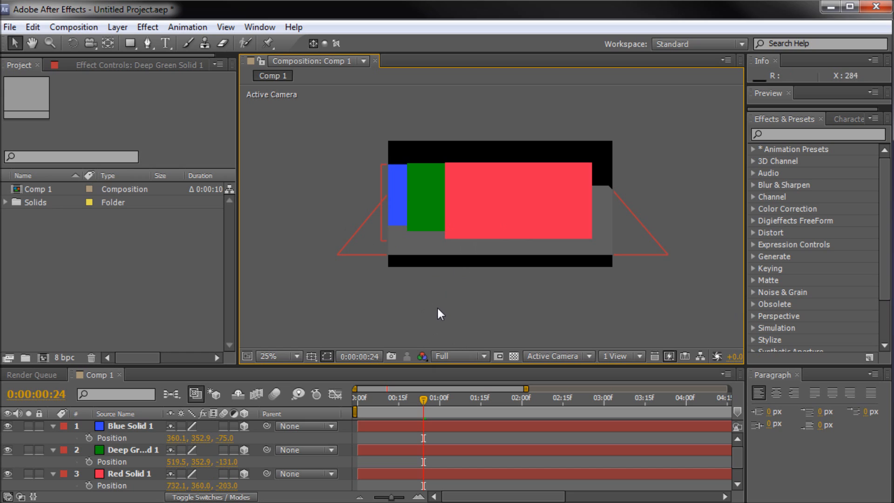
{"action": "left_click", "coordinate": [557, 356]}
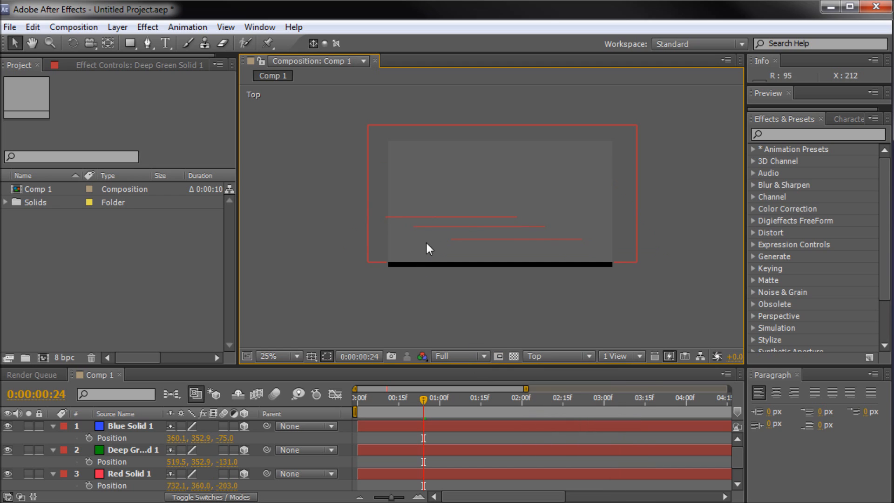
Reposition the blue, green and red solids farther apart (blue depth 229, green 5)
{"action": "left_click", "coordinate": [131, 425]}
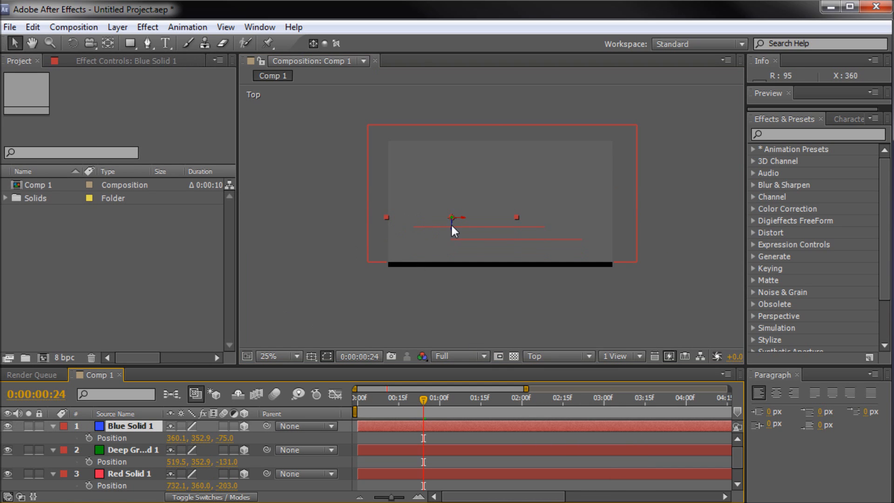
{"action": "left_click", "coordinate": [275, 356]}
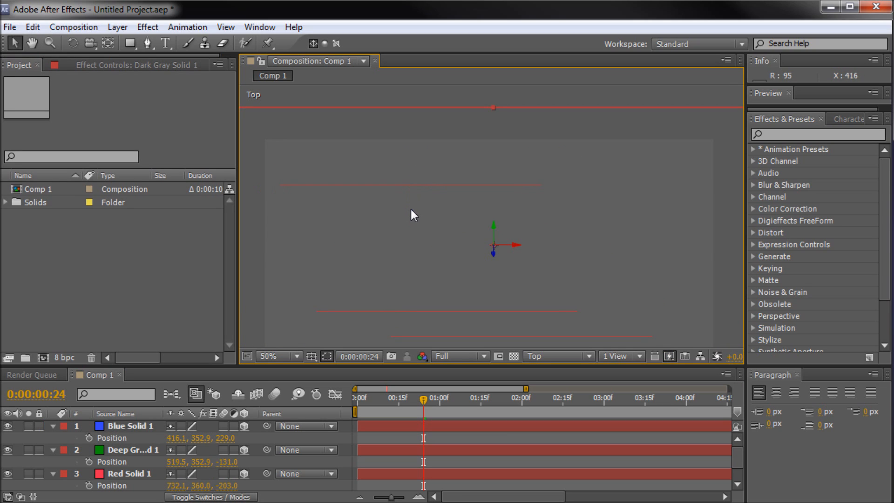
{"action": "left_click", "coordinate": [133, 450]}
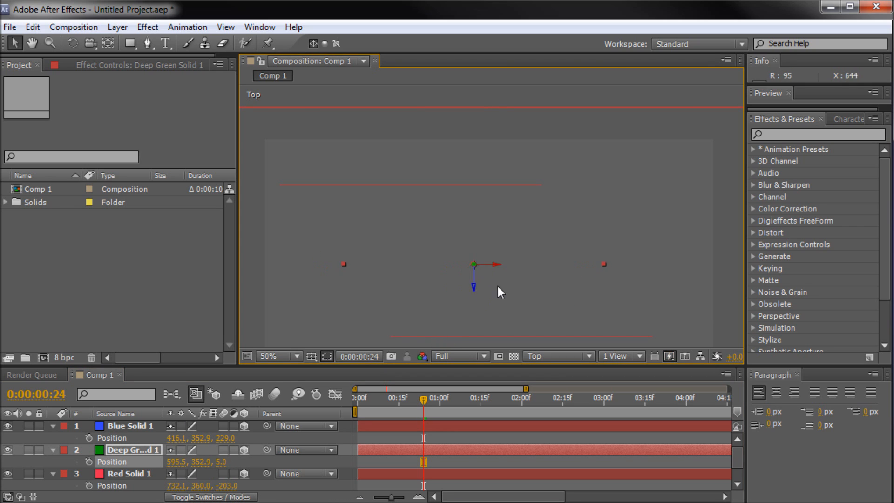
{"action": "left_click", "coordinate": [131, 474]}
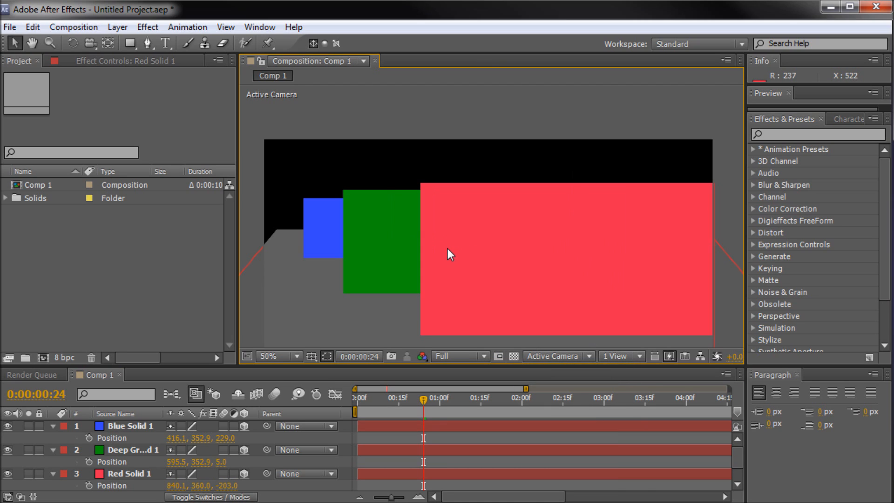
{"action": "left_click", "coordinate": [290, 355]}
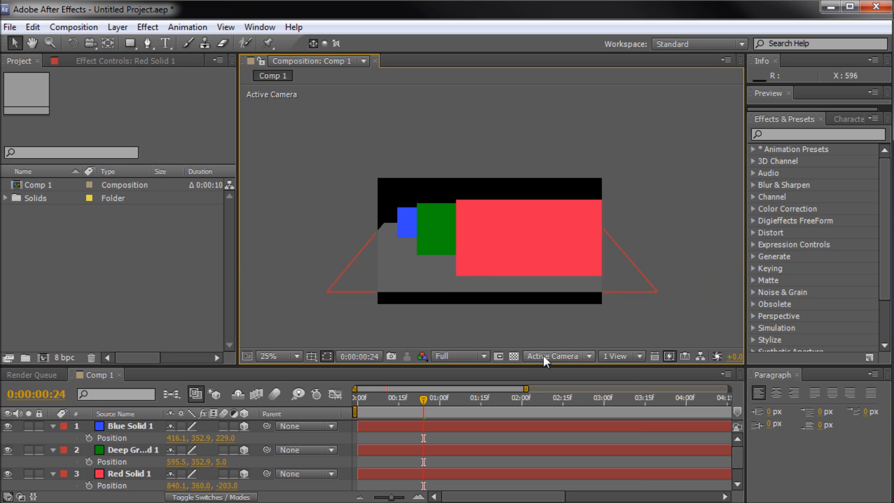
{"action": "left_click", "coordinate": [553, 355]}
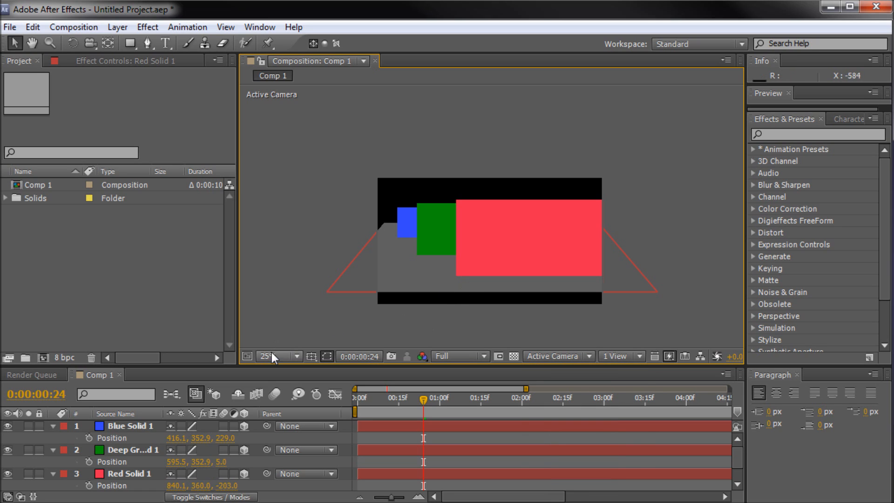
{"action": "left_click", "coordinate": [550, 356]}
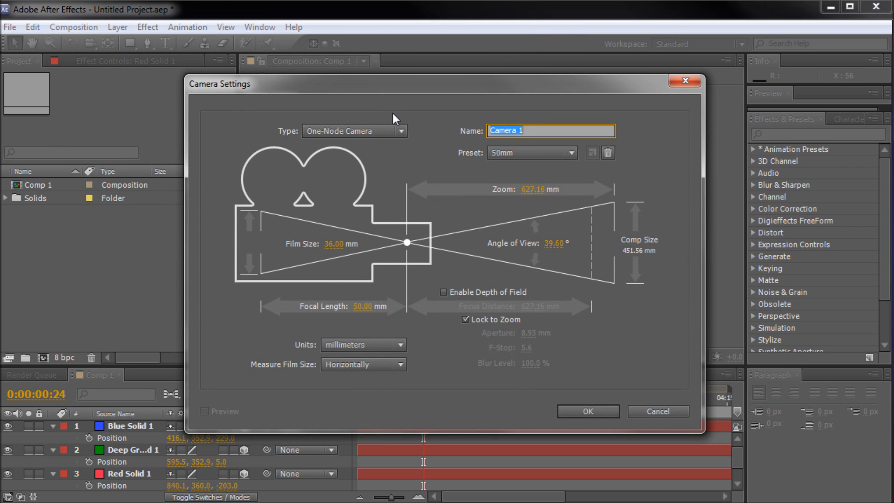
{"action": "mouse_move", "coordinate": [407, 152]}
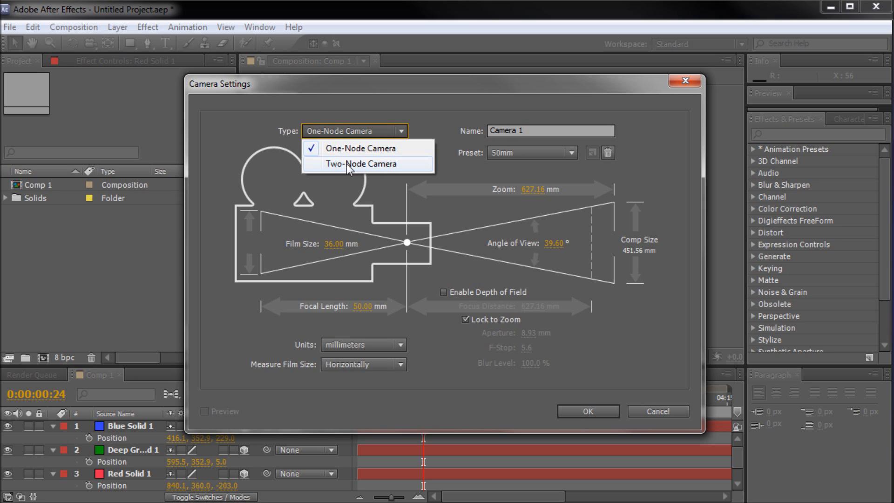
Set the new camera's Type to Two-Node Camera in Camera Settings
{"action": "left_click", "coordinate": [587, 411]}
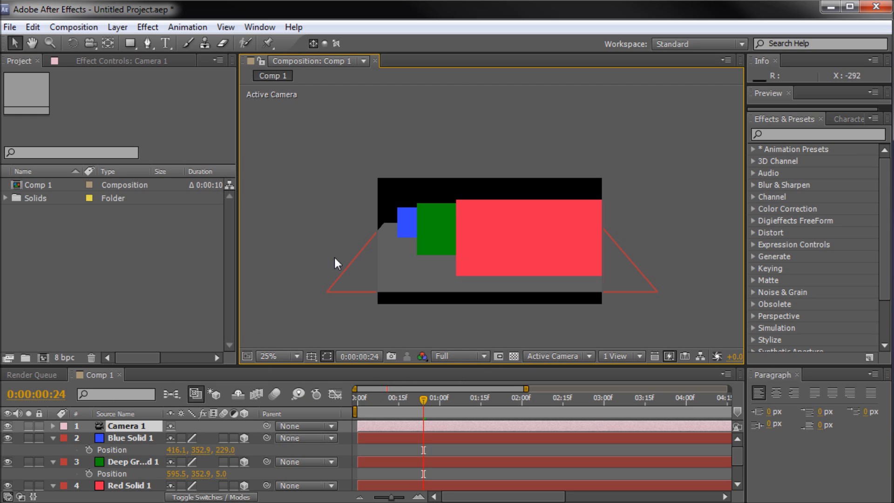
Set the viewer's 3D view to Camera 1, then reopen the view list
{"action": "left_click", "coordinate": [556, 355]}
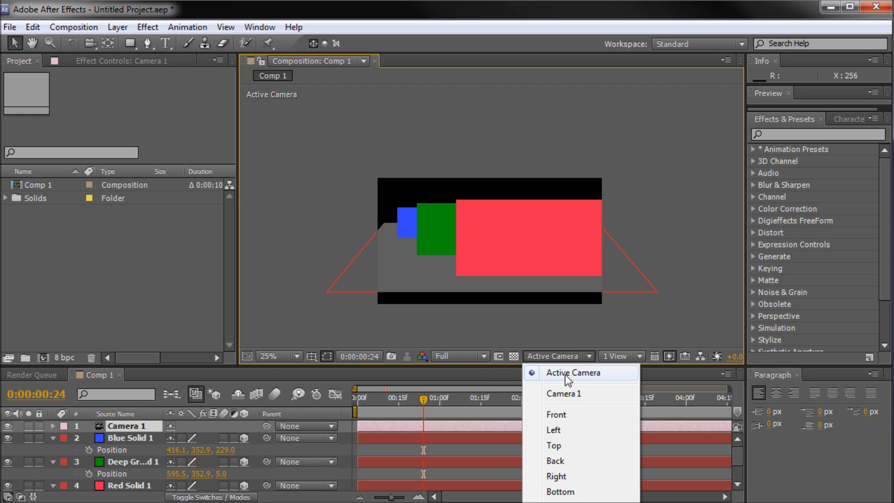
{"action": "mouse_move", "coordinate": [570, 393]}
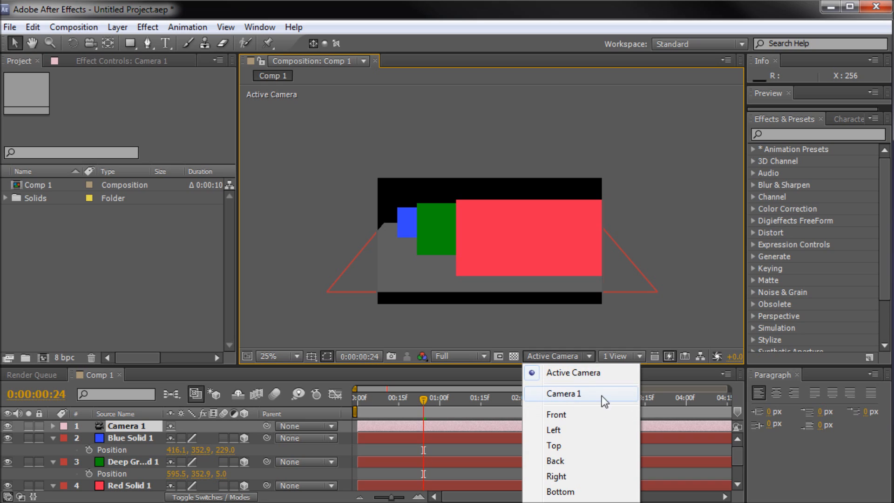
{"action": "left_click", "coordinate": [563, 393]}
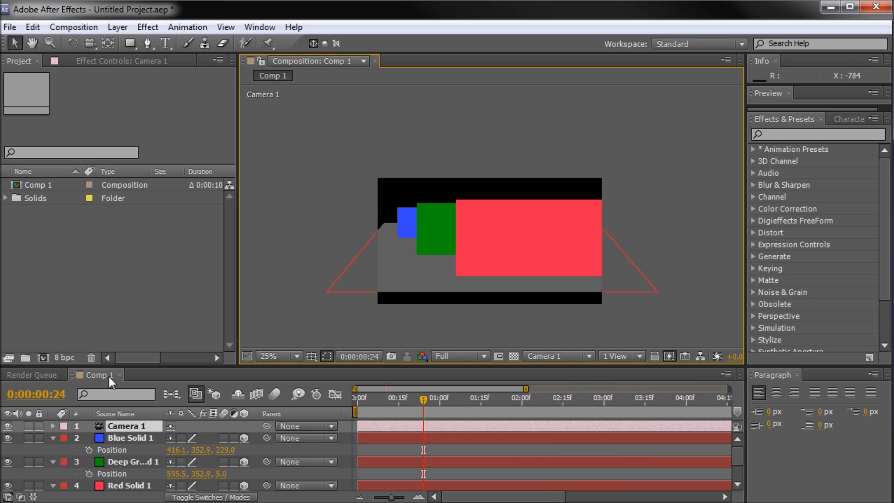
{"action": "mouse_move", "coordinate": [650, 406]}
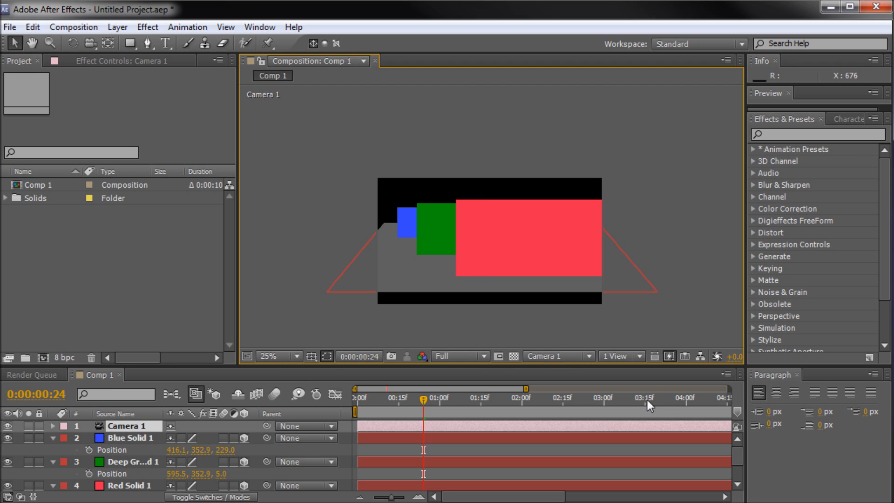
{"action": "left_click", "coordinate": [556, 357]}
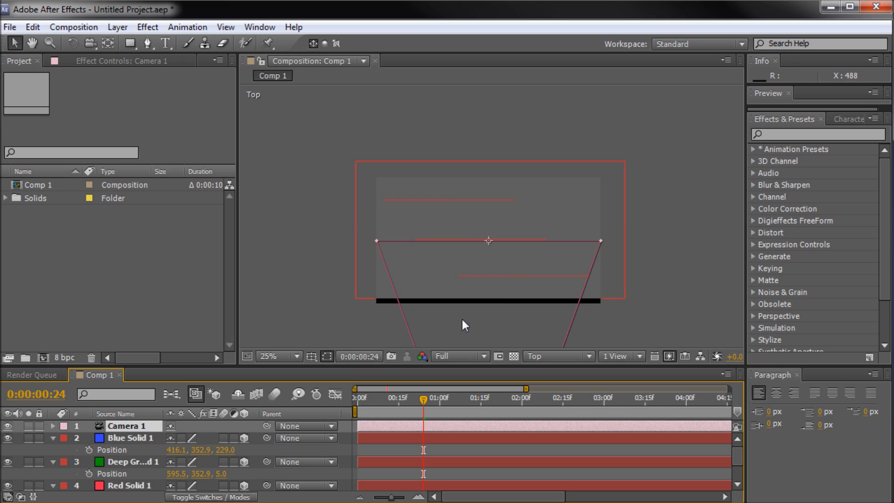
{"action": "mouse_move", "coordinate": [157, 437]}
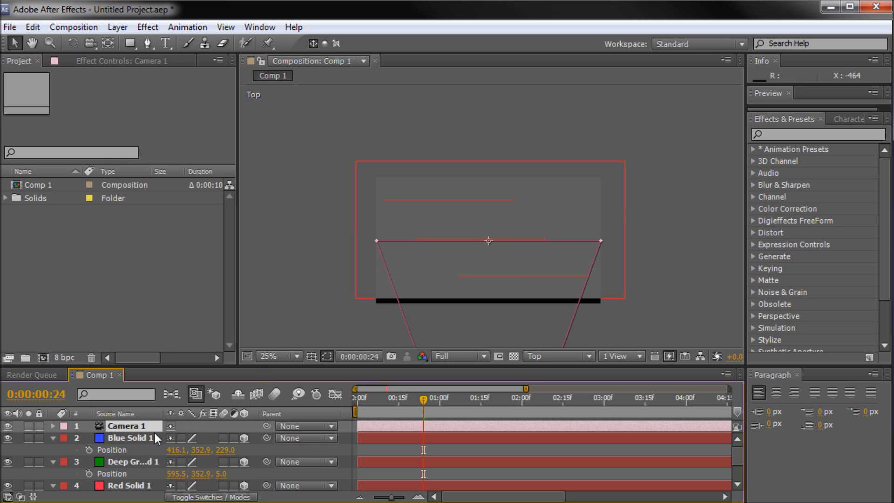
{"action": "mouse_move", "coordinate": [414, 118]}
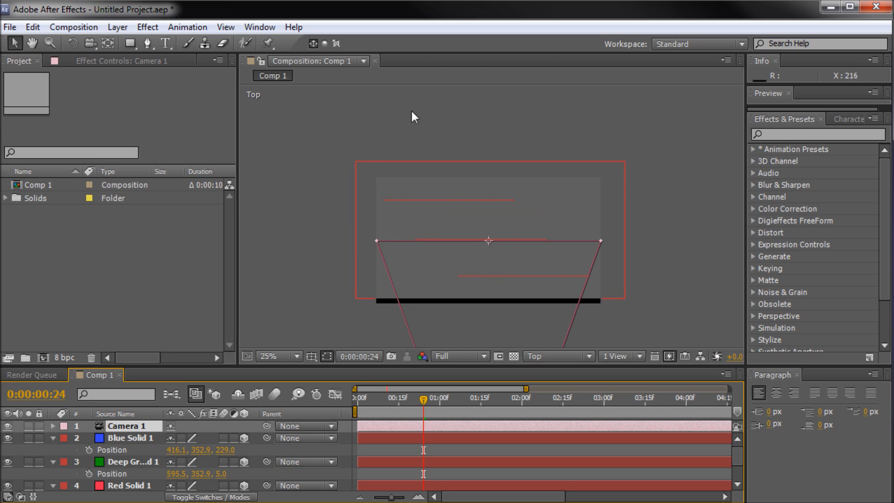
{"action": "mouse_move", "coordinate": [473, 125]}
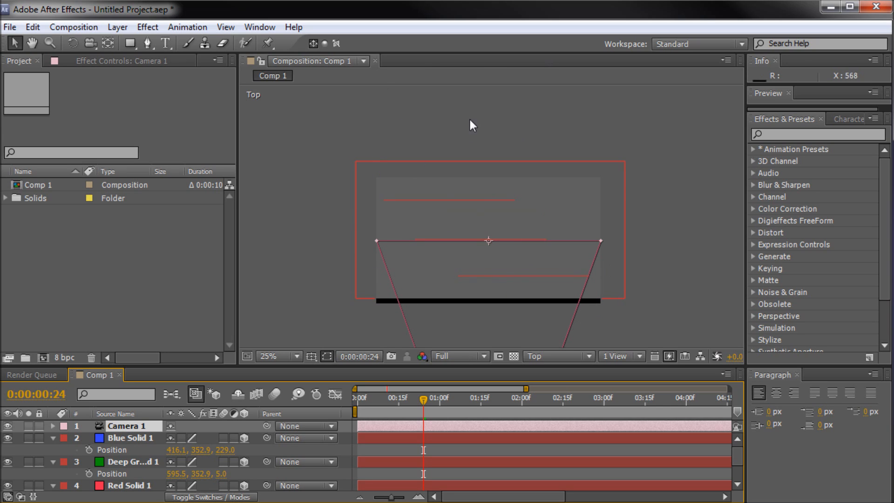
Split the viewer into 2 Views, Active Camera beside Top
{"action": "left_click", "coordinate": [618, 356]}
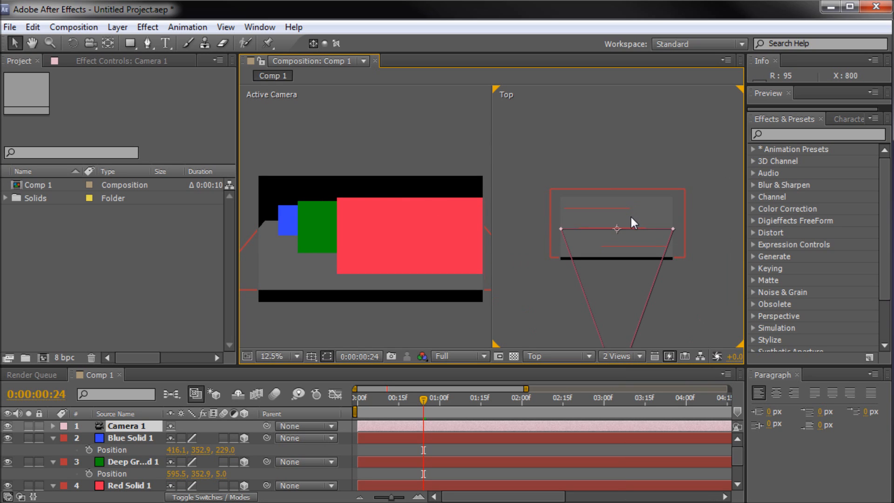
{"action": "mouse_move", "coordinate": [399, 219]}
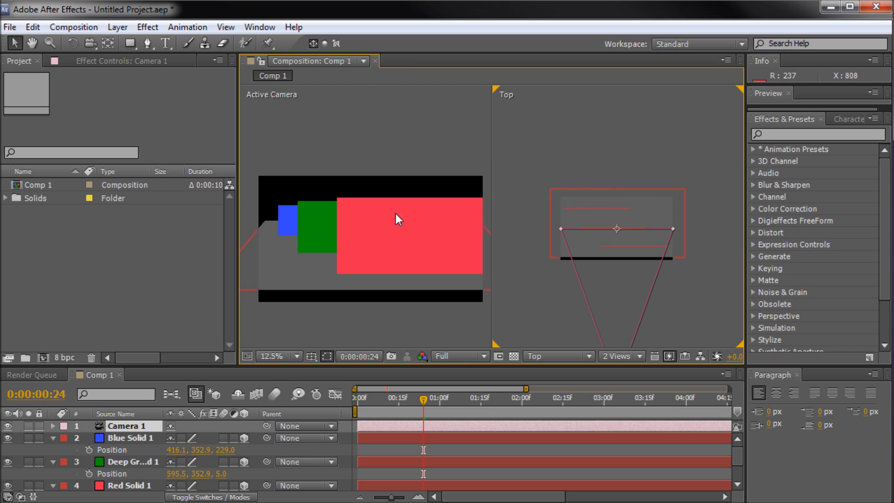
Switch the viewer layout to 2 Views showing the camera view beside the Top view
{"action": "left_click", "coordinate": [556, 356]}
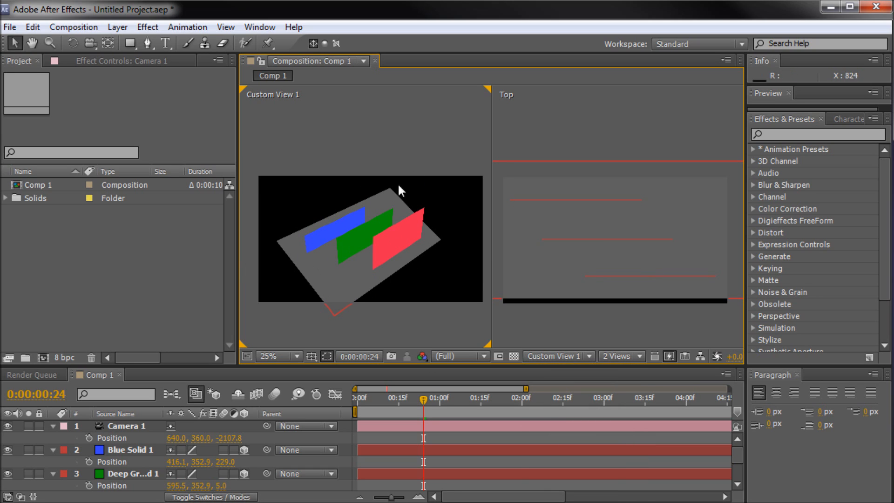
{"action": "mouse_move", "coordinate": [557, 357]}
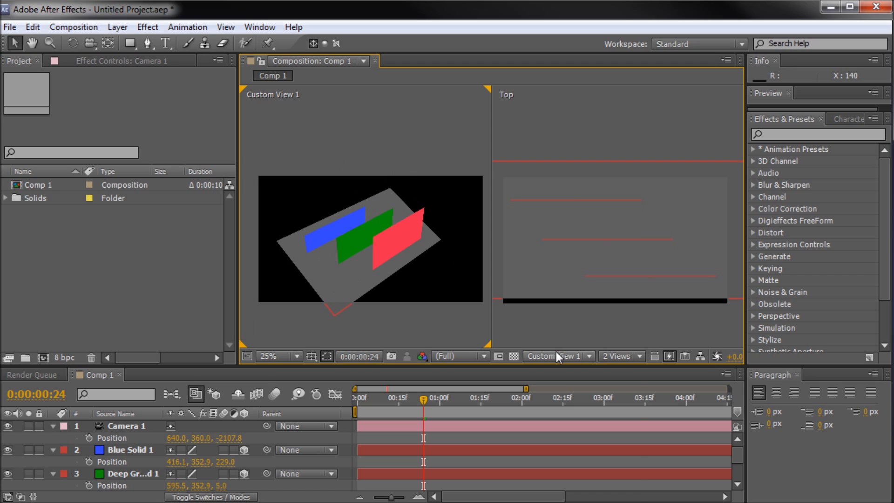
Look through Camera 1 and orbit it with the Orbit Camera Tool to a new angle on the solids
{"action": "left_click", "coordinate": [553, 357]}
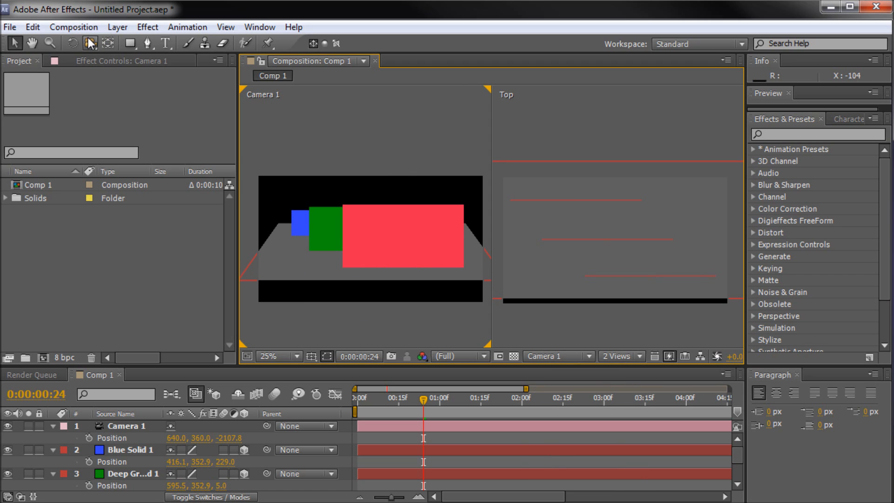
{"action": "left_click", "coordinate": [91, 44]}
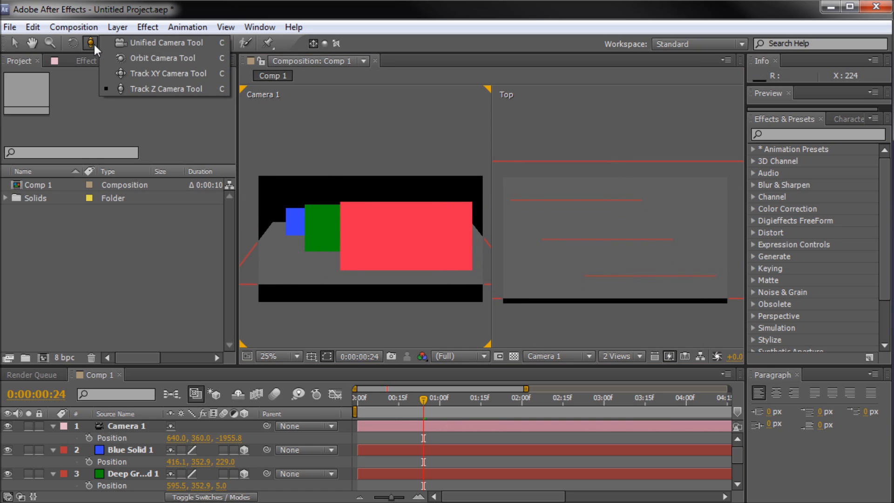
{"action": "mouse_move", "coordinate": [151, 58]}
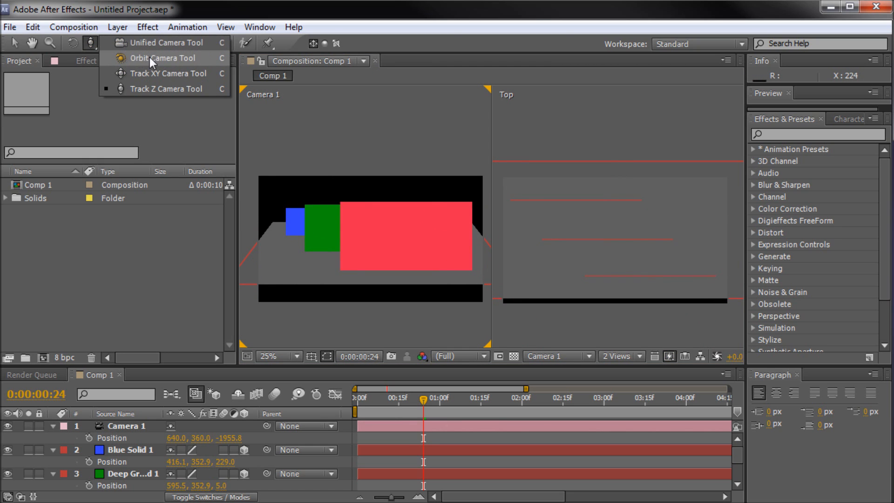
{"action": "left_click", "coordinate": [142, 57]}
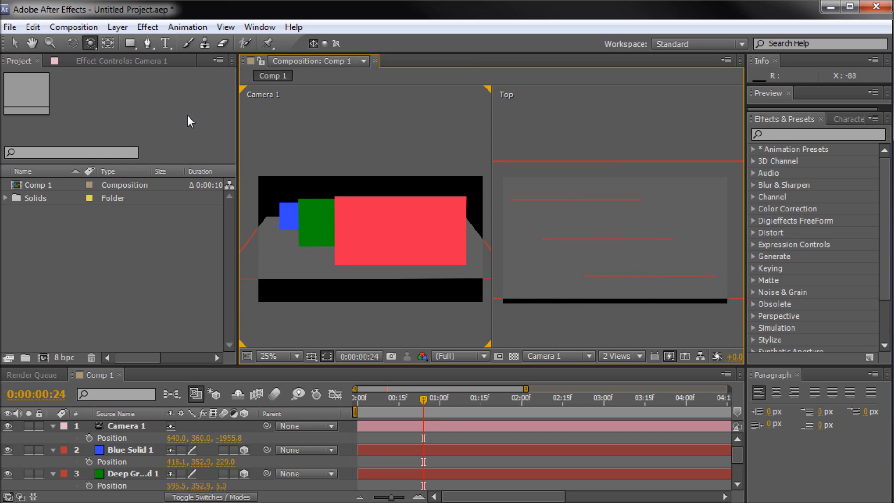
{"action": "left_click", "coordinate": [108, 43]}
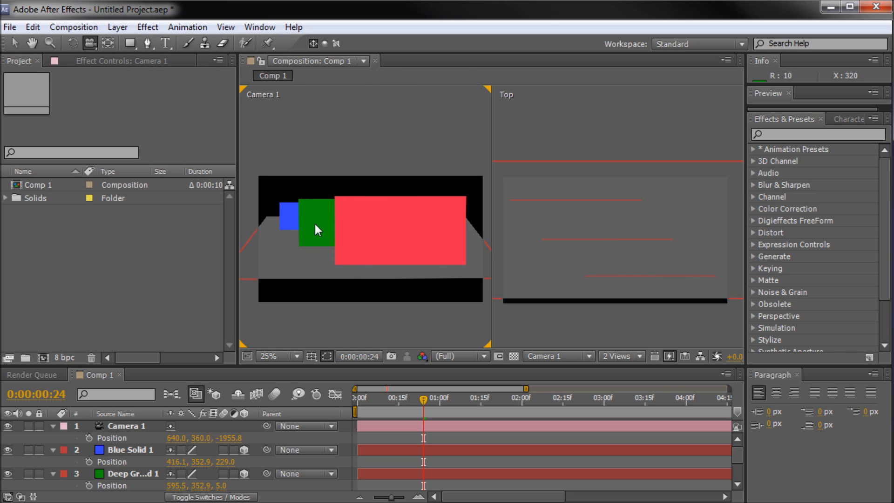
{"action": "mouse_move", "coordinate": [434, 327]}
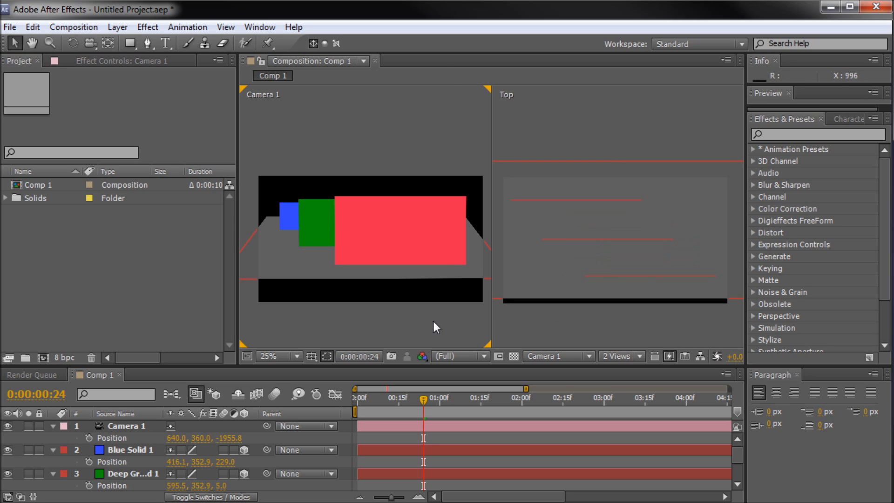
Keyframe Camera 1's Position from Z -3514.8 at 0:00 to Z -1497.8 at 1:01
{"action": "left_click", "coordinate": [354, 397]}
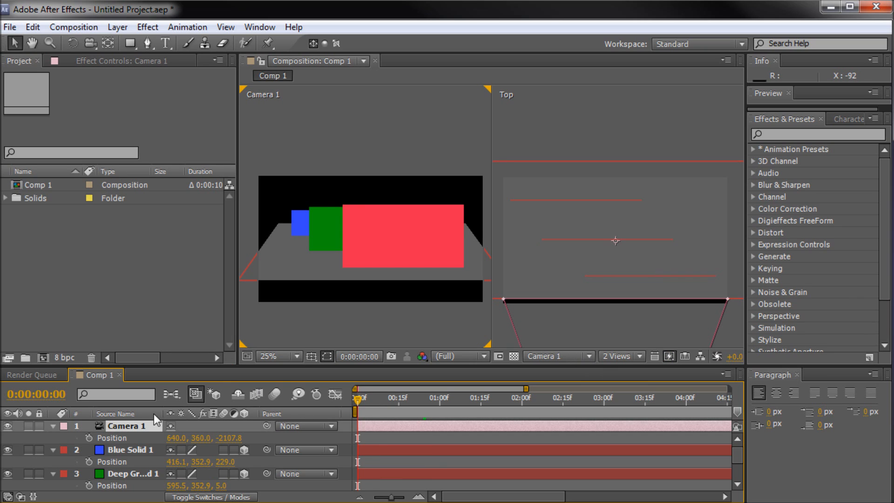
{"action": "mouse_move", "coordinate": [334, 330]}
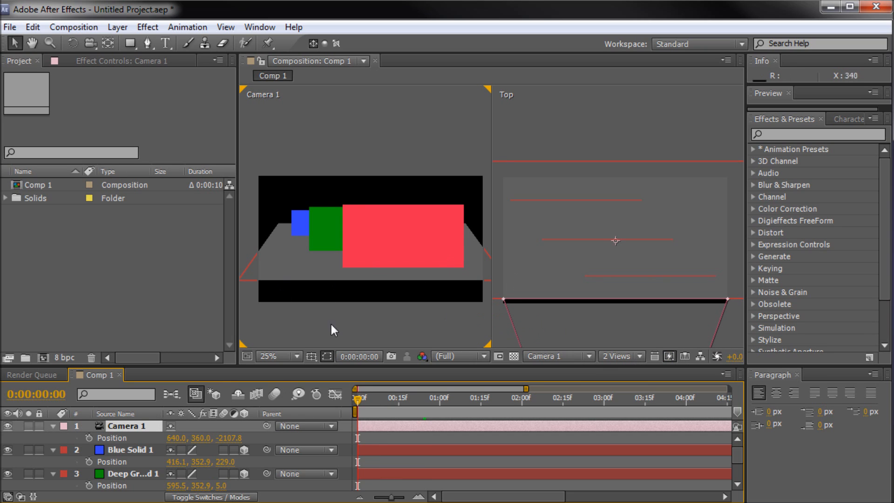
{"action": "mouse_move", "coordinate": [418, 263]}
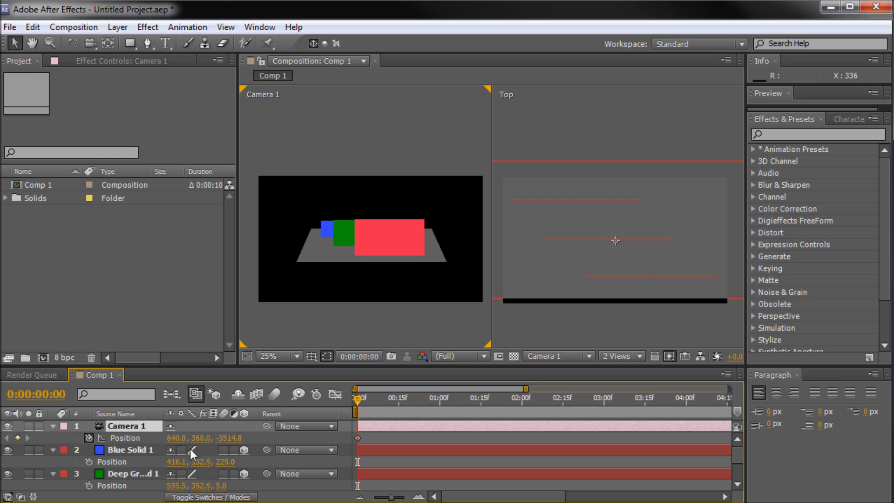
{"action": "mouse_move", "coordinate": [233, 442]}
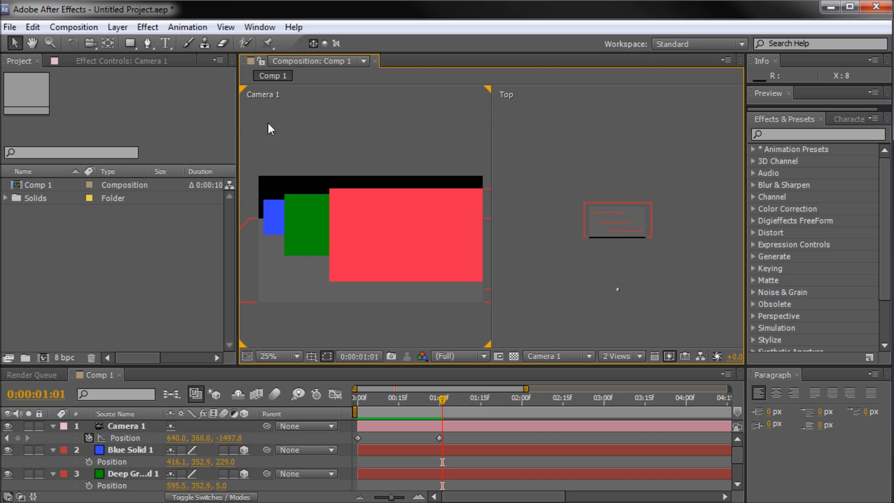
{"action": "scroll", "scroll_direction": "down", "scroll_amount": 3}
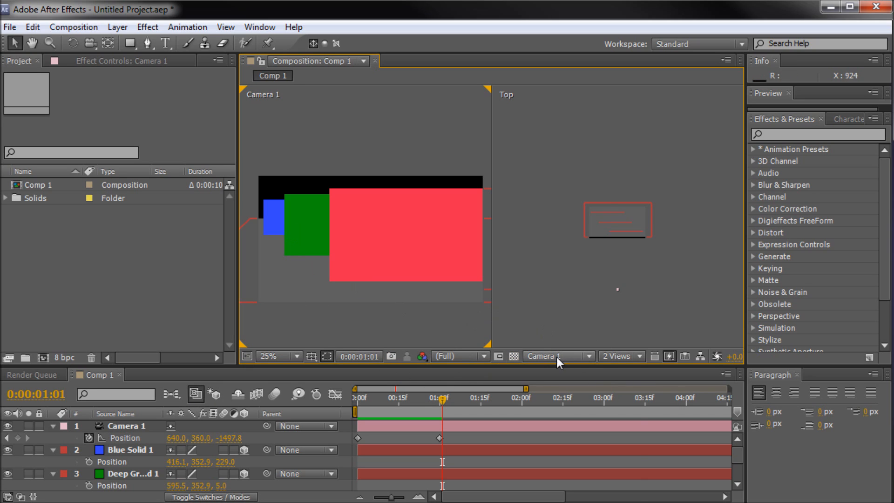
Return to a single Camera 1 view at 50% and twirl open Camera 1's properties
{"action": "left_click", "coordinate": [556, 355]}
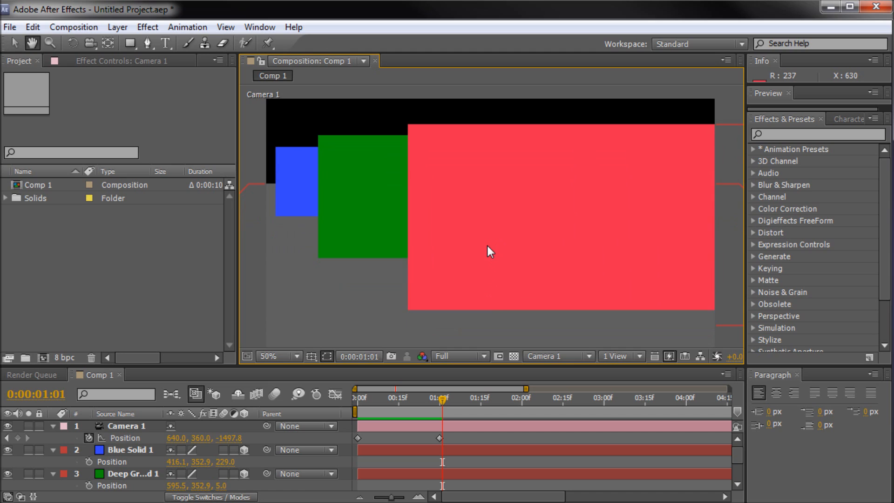
{"action": "left_click", "coordinate": [41, 425]}
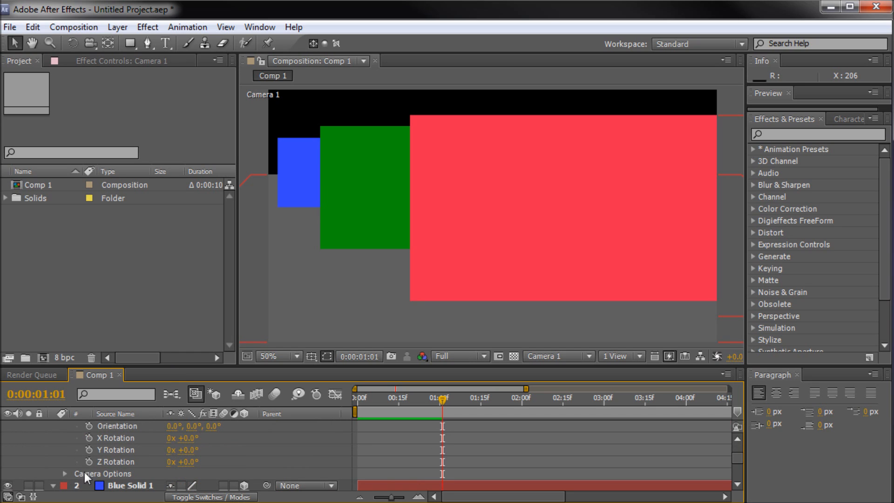
Expand Camera Options to reveal Zoom, Depth of Field, Focus Distance, Aperture and Blur Level
{"action": "left_click", "coordinate": [64, 473]}
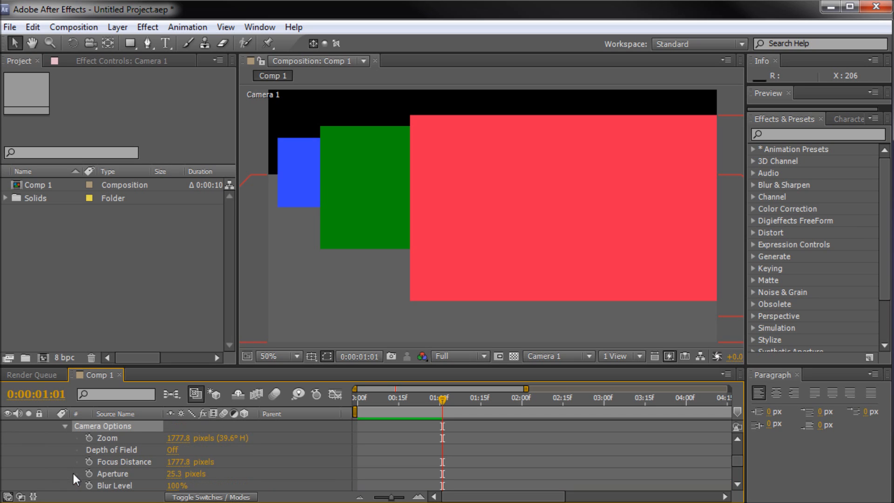
{"action": "mouse_move", "coordinate": [126, 450]}
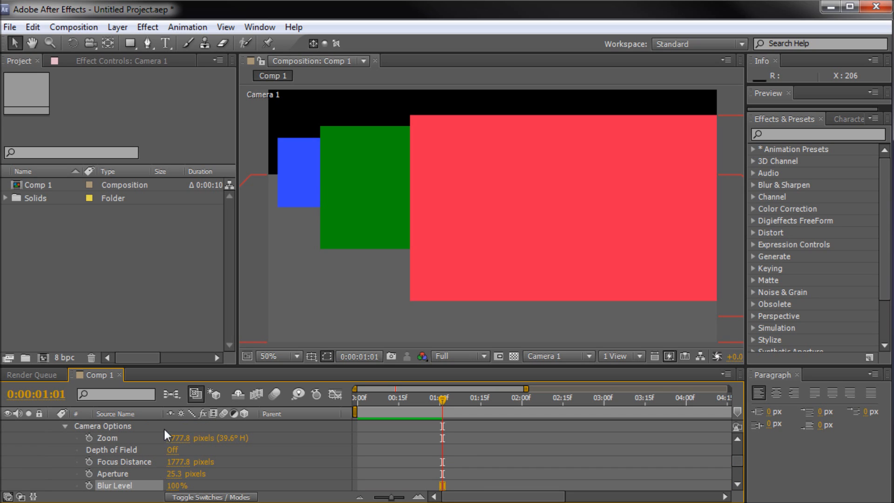
{"action": "left_click", "coordinate": [93, 438]}
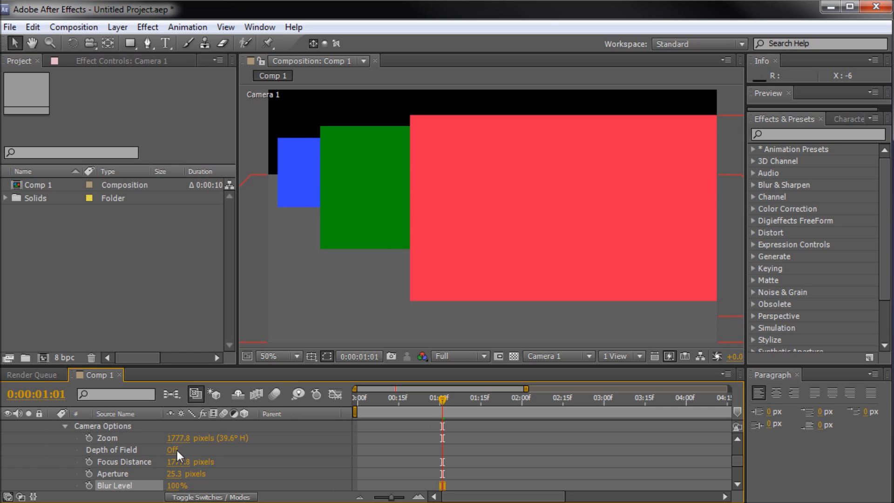
Turn Depth of Field on with Focus Distance 656, Aperture 93 and Blur Level 103%
{"action": "left_click", "coordinate": [172, 449]}
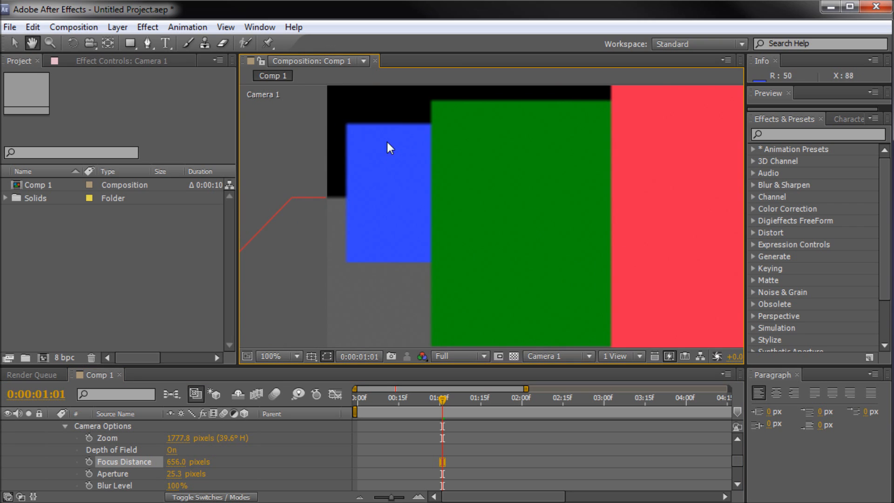
{"action": "left_click", "coordinate": [270, 357]}
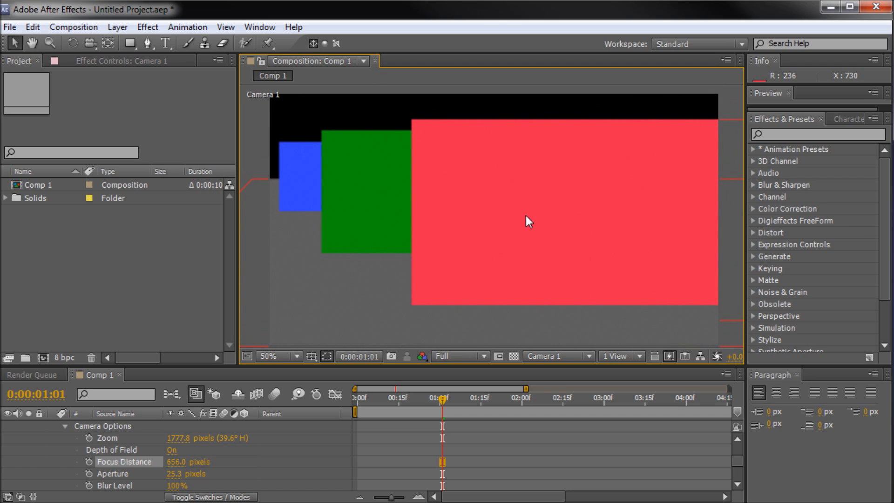
{"action": "mouse_move", "coordinate": [457, 258]}
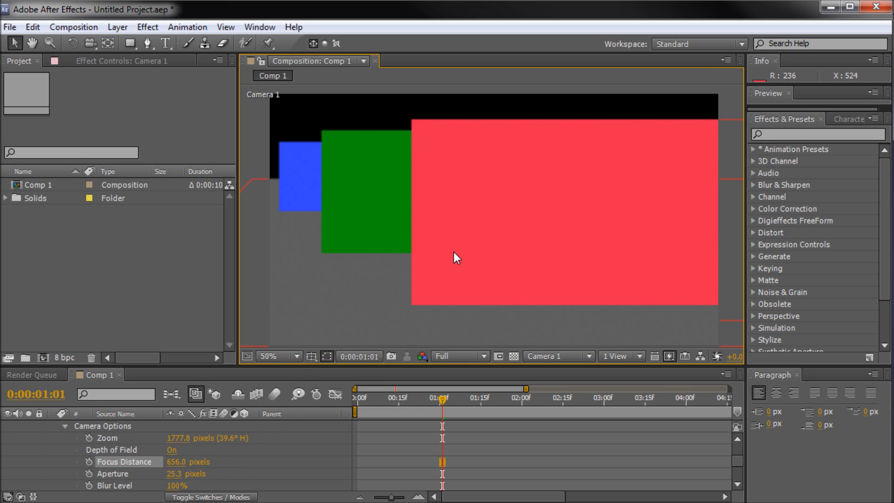
{"action": "mouse_move", "coordinate": [492, 202]}
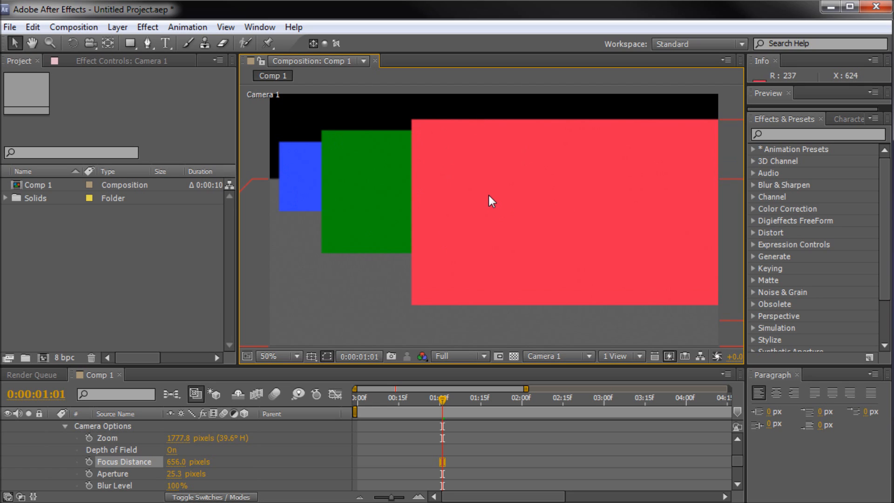
{"action": "mouse_move", "coordinate": [370, 292]}
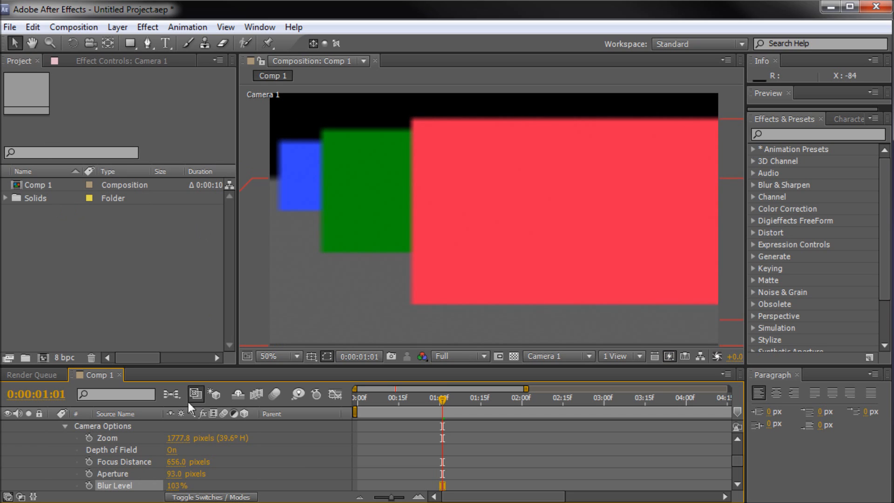
{"action": "scroll", "scroll_direction": "down", "scroll_amount": 3}
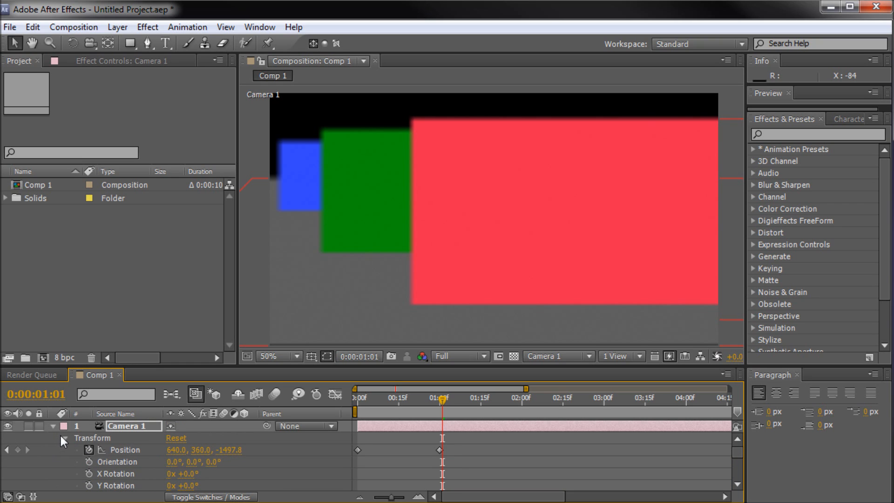
{"action": "left_click", "coordinate": [64, 439]}
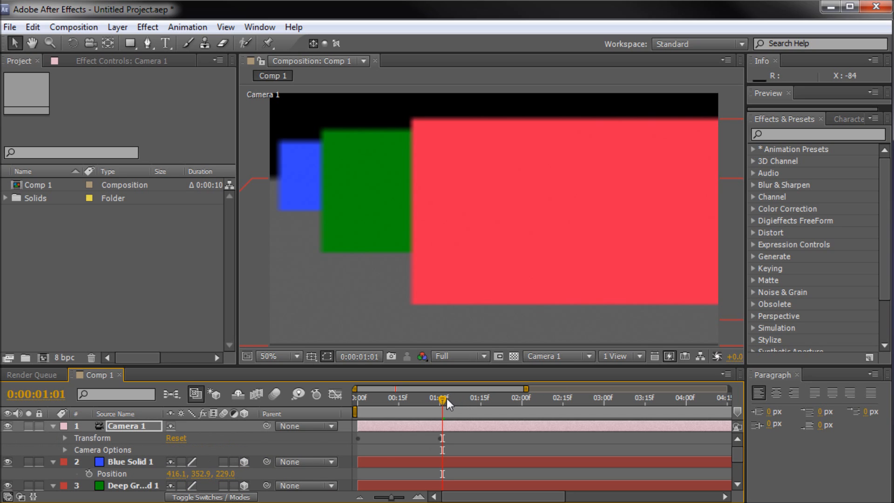
{"action": "mouse_move", "coordinate": [444, 404]}
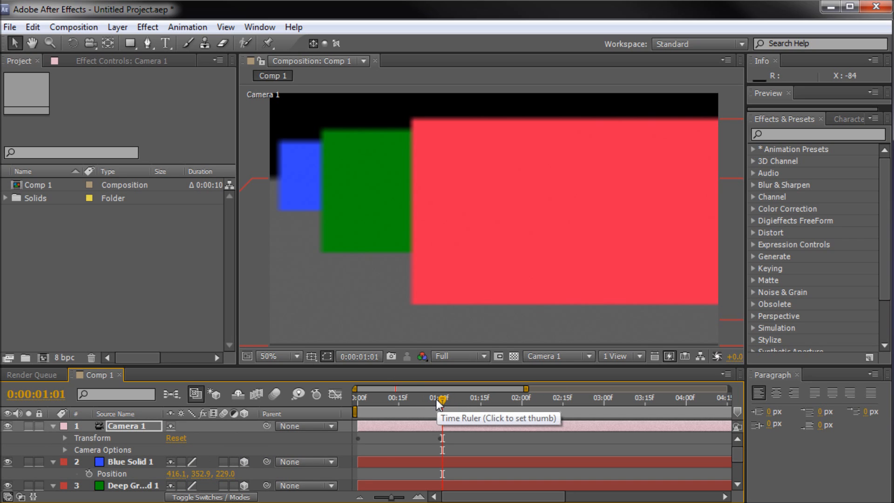
{"action": "mouse_move", "coordinate": [407, 400]}
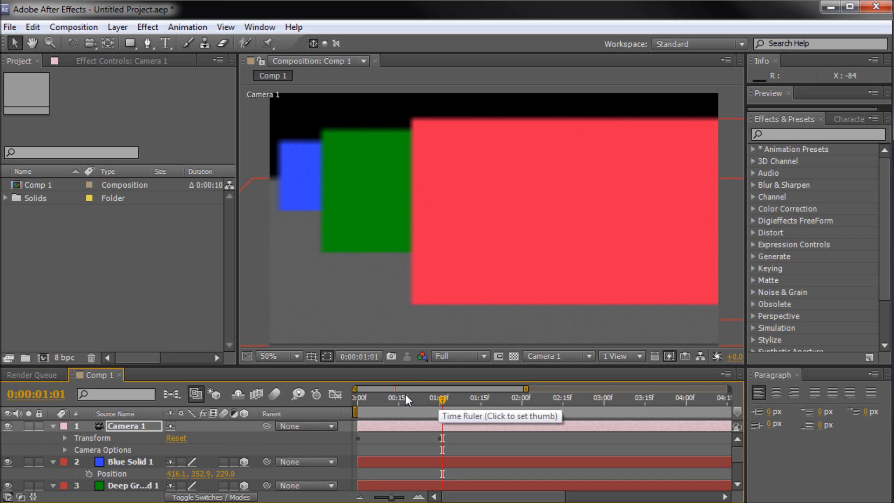
{"action": "left_click", "coordinate": [403, 397]}
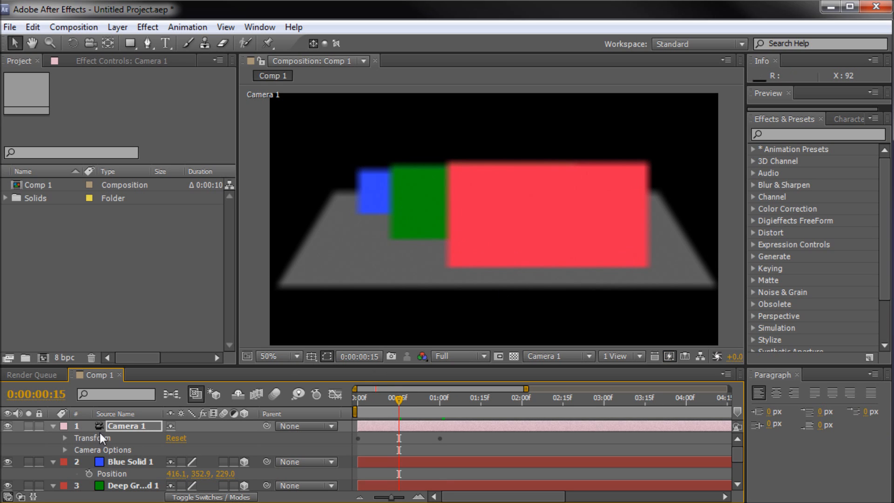
{"action": "mouse_move", "coordinate": [408, 319]}
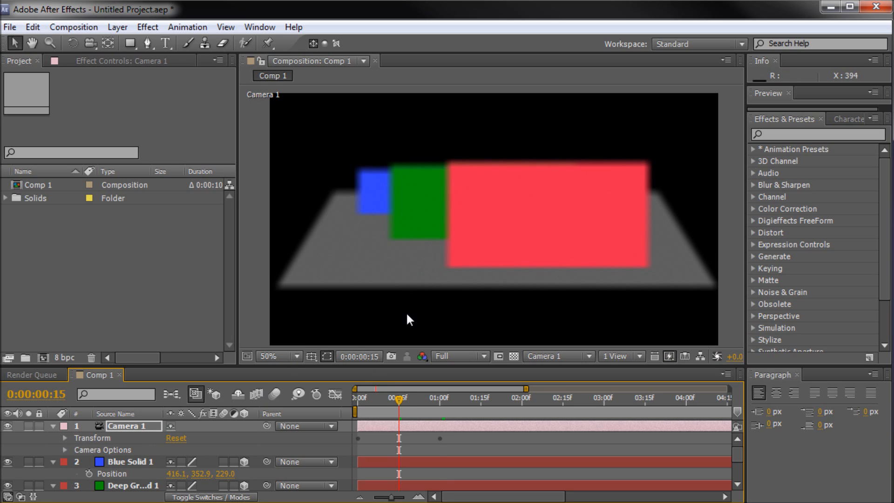
{"action": "mouse_move", "coordinate": [400, 405]}
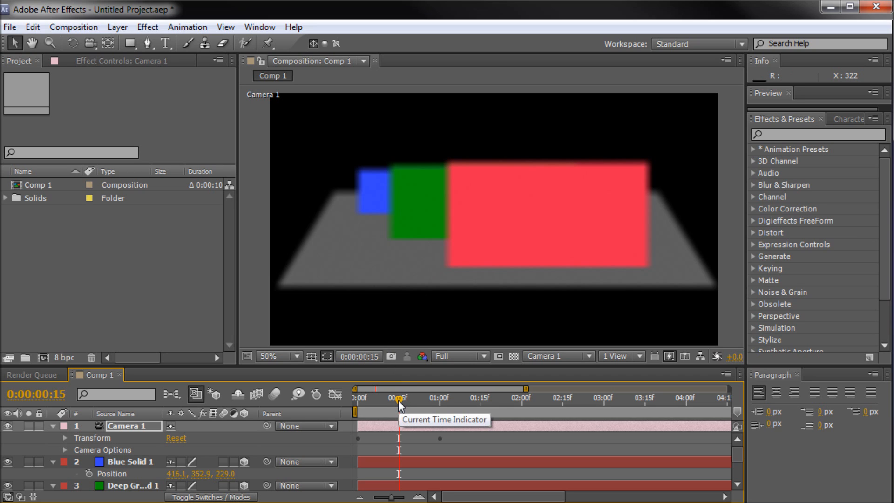
{"action": "mouse_move", "coordinate": [407, 215]}
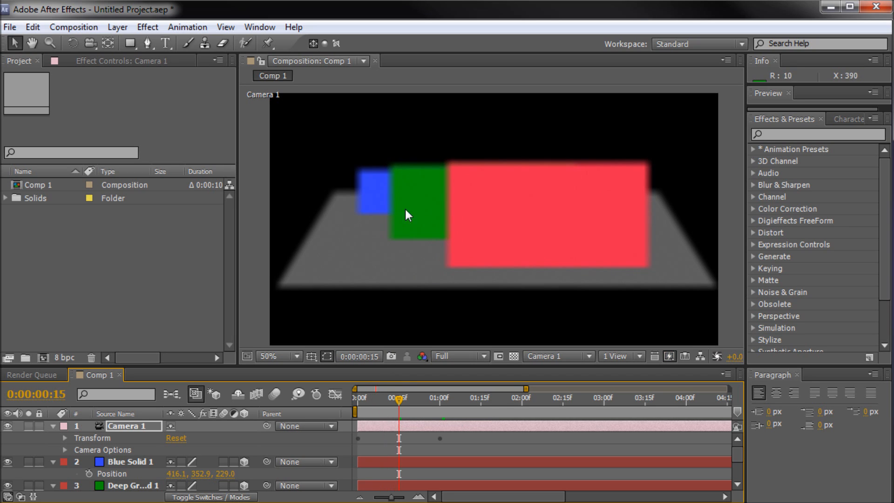
{"action": "mouse_move", "coordinate": [444, 274]}
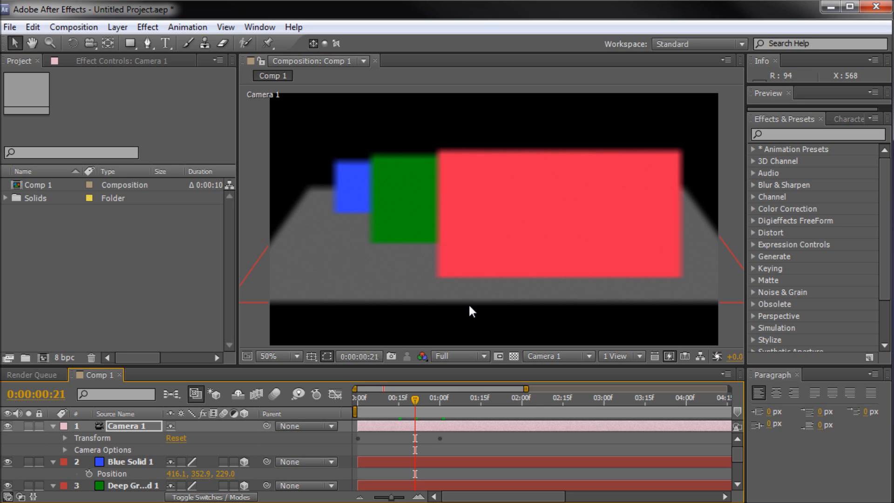
{"action": "mouse_move", "coordinate": [445, 346]}
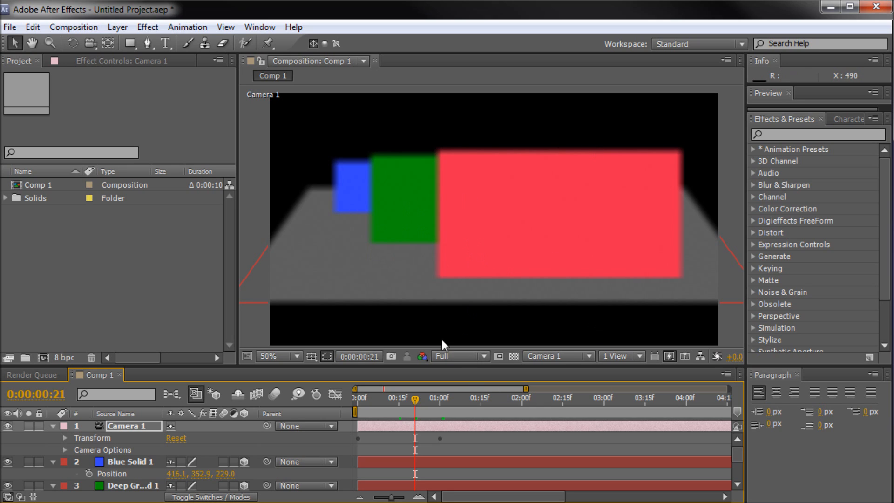